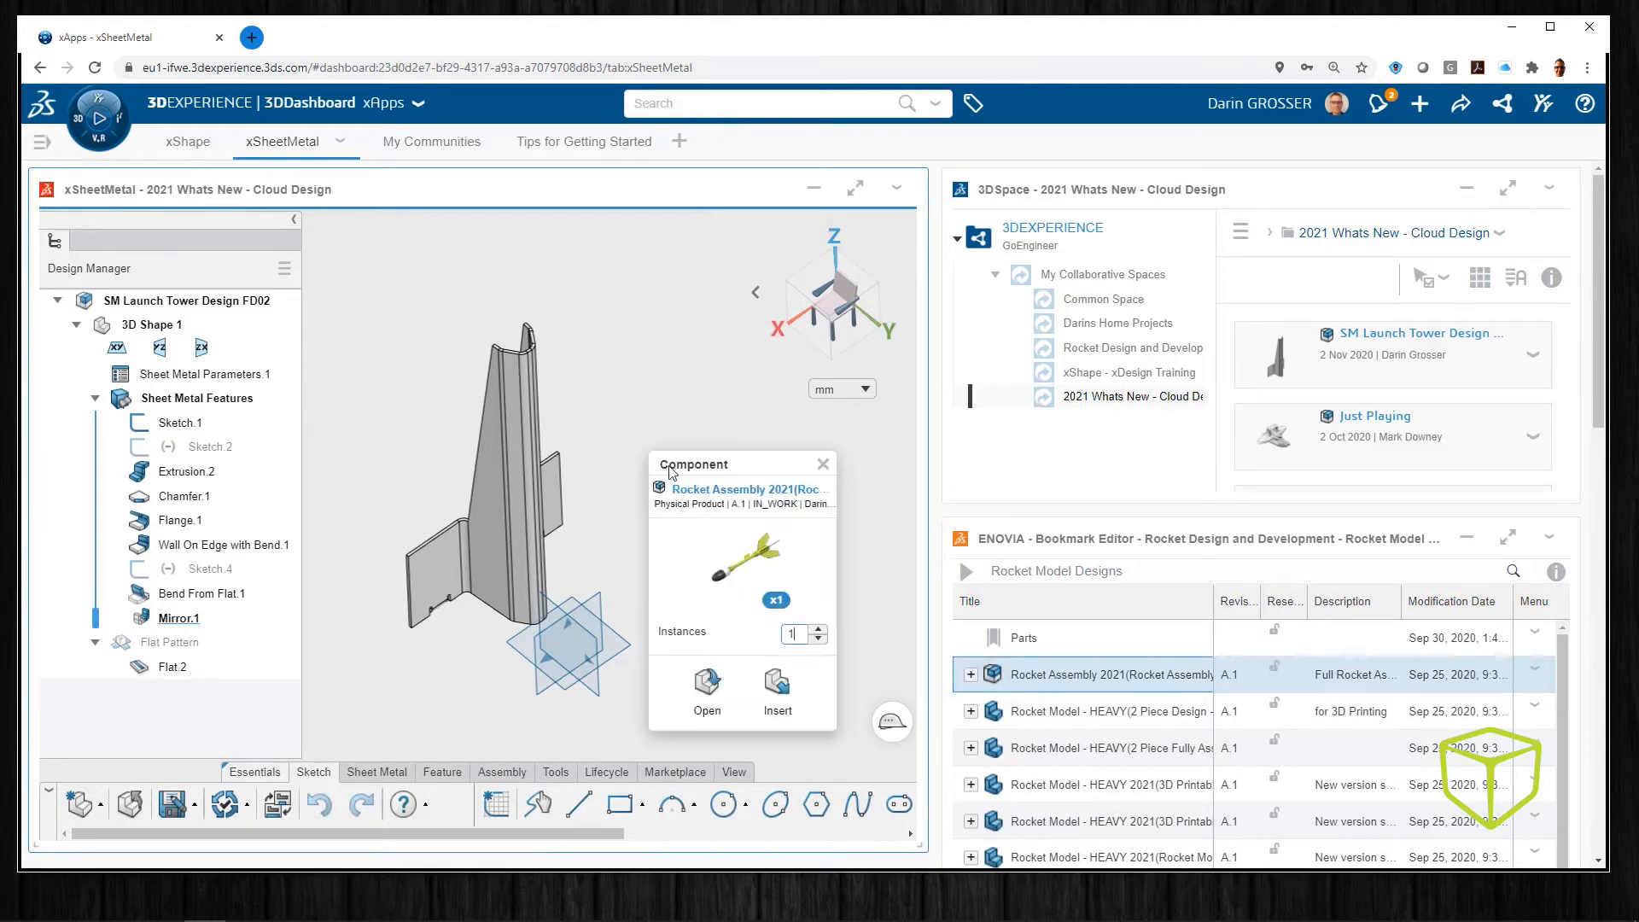
- Insert Rocket Assembly 2021 beside the launch tower and scroll the bookmark list
click(776, 689)
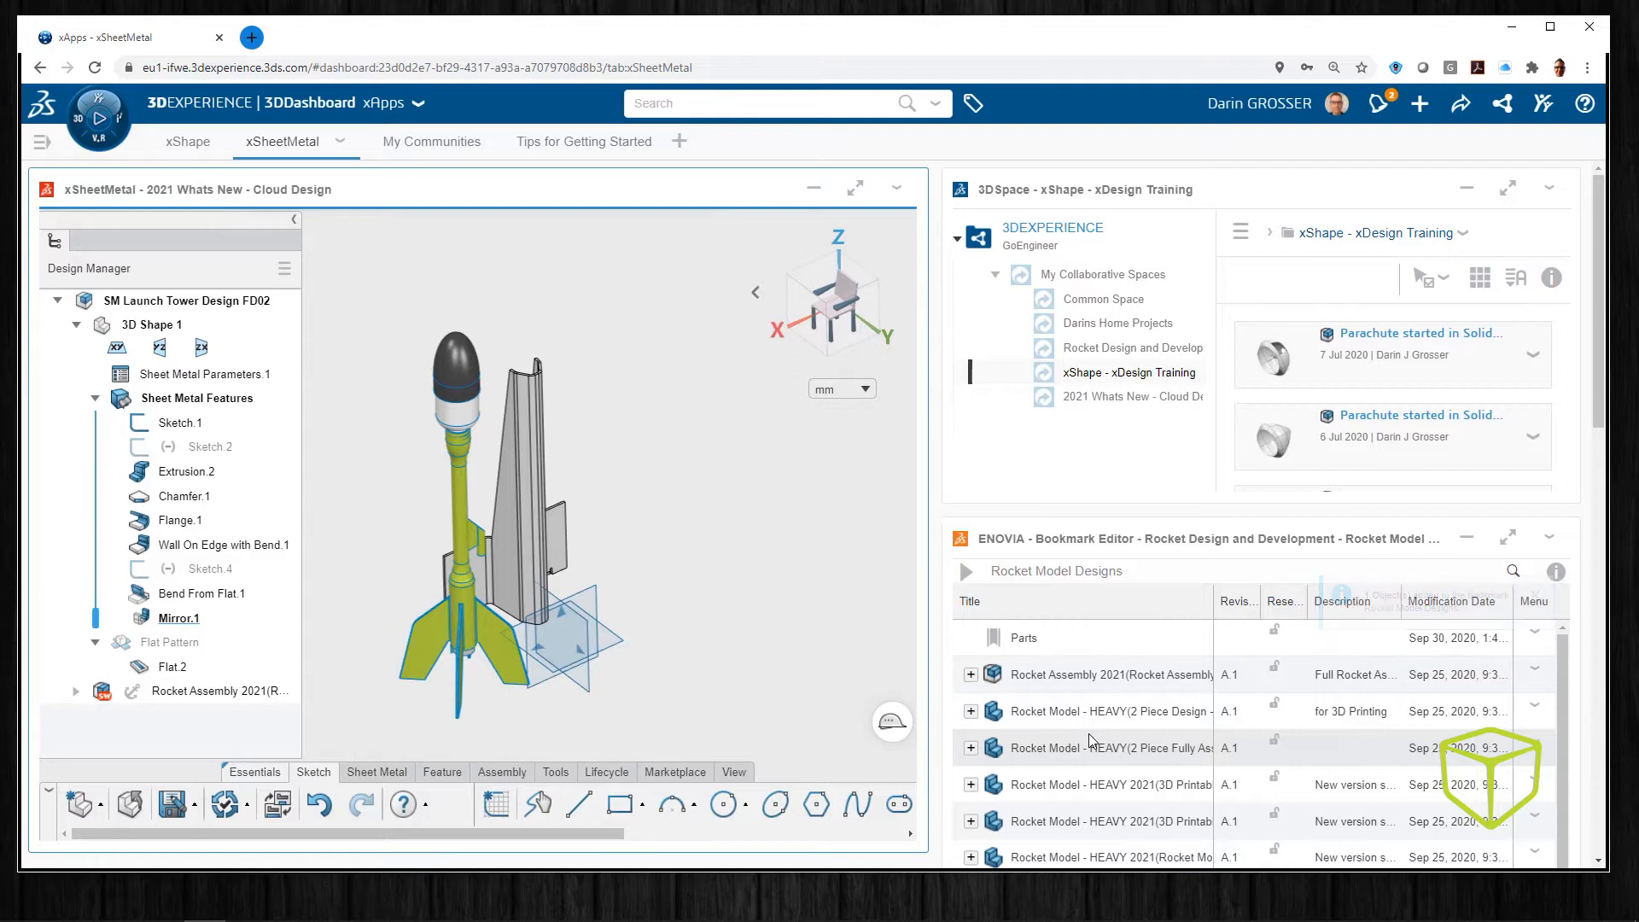
scroll(down, 3)
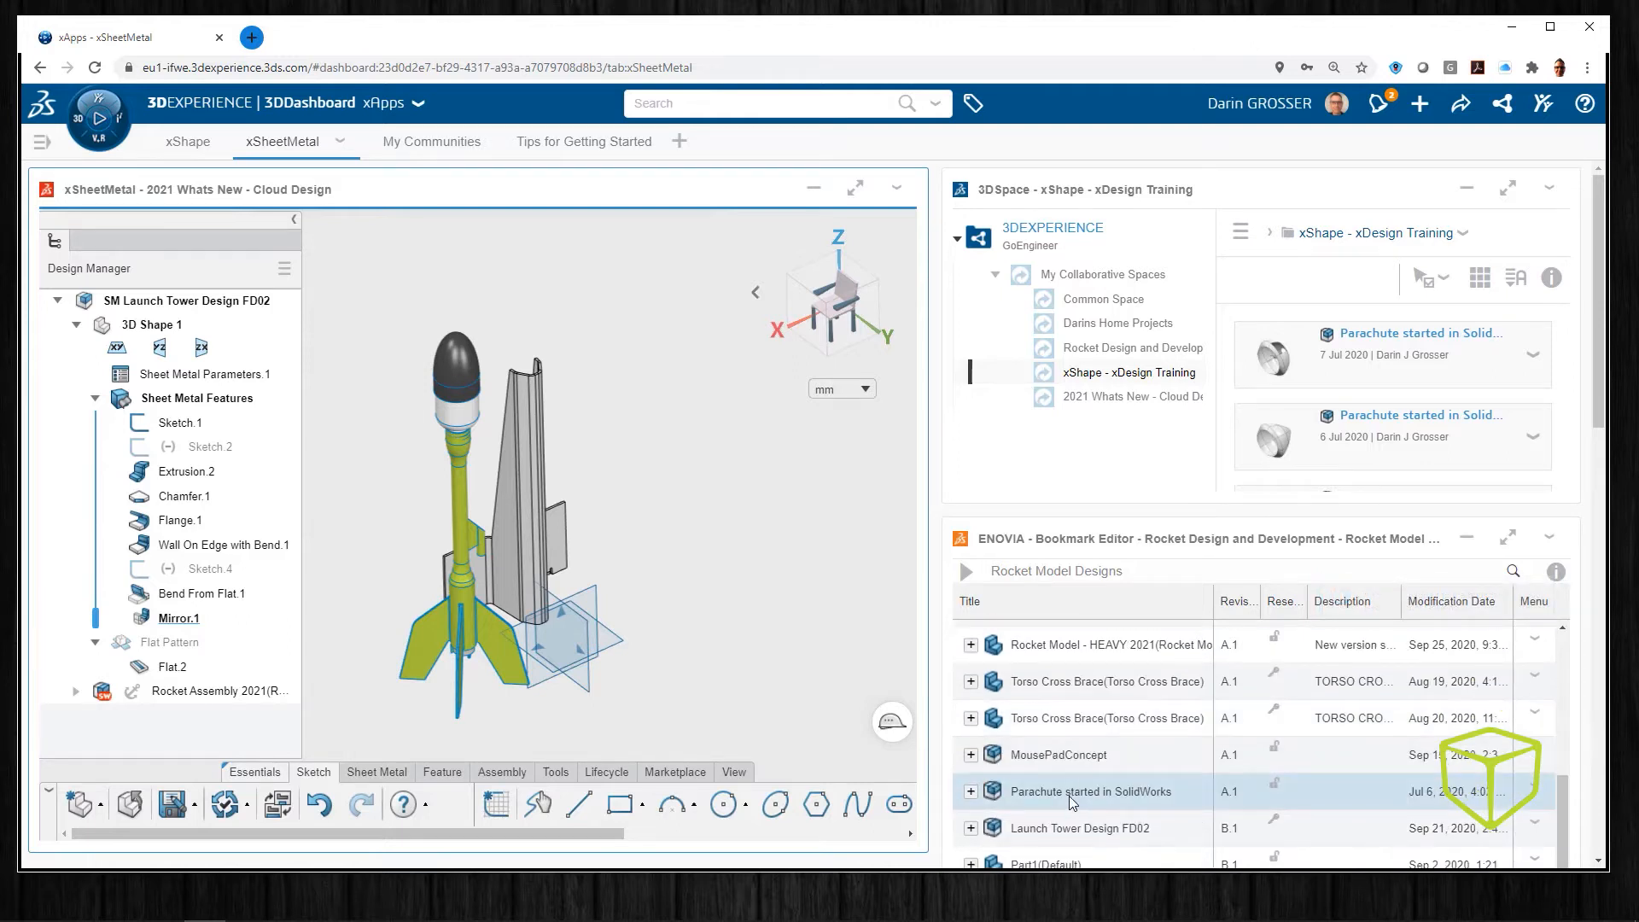
scroll(down, 3)
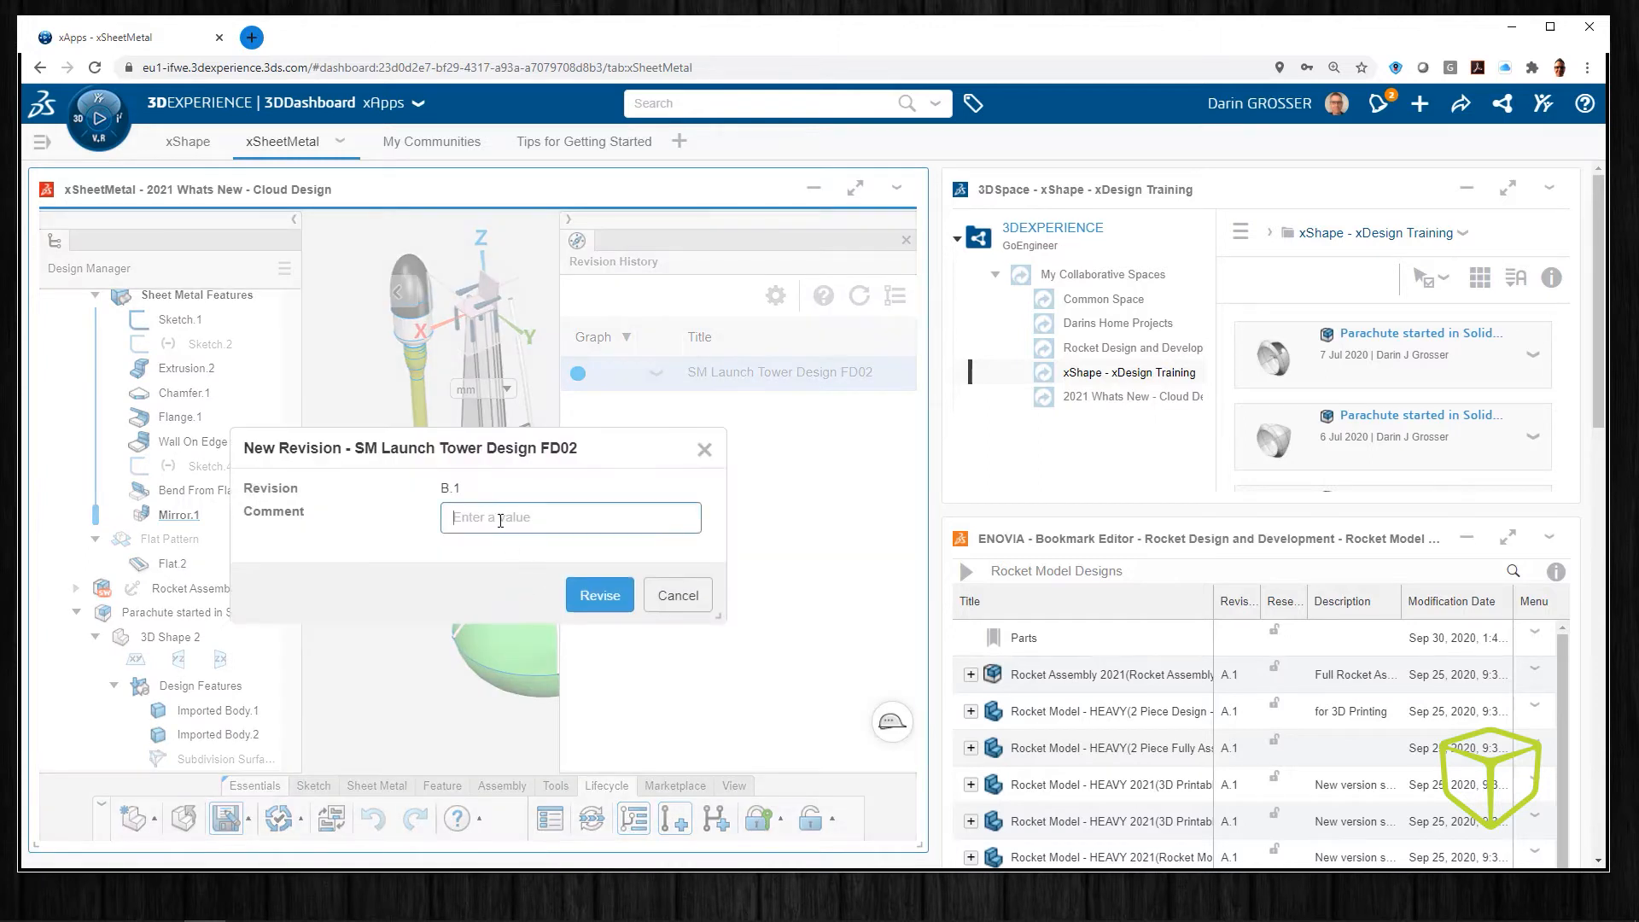
- Revise SM Launch Tower Design FD02 to B.1 with comment 'assembled', without opening it
text(assembled)
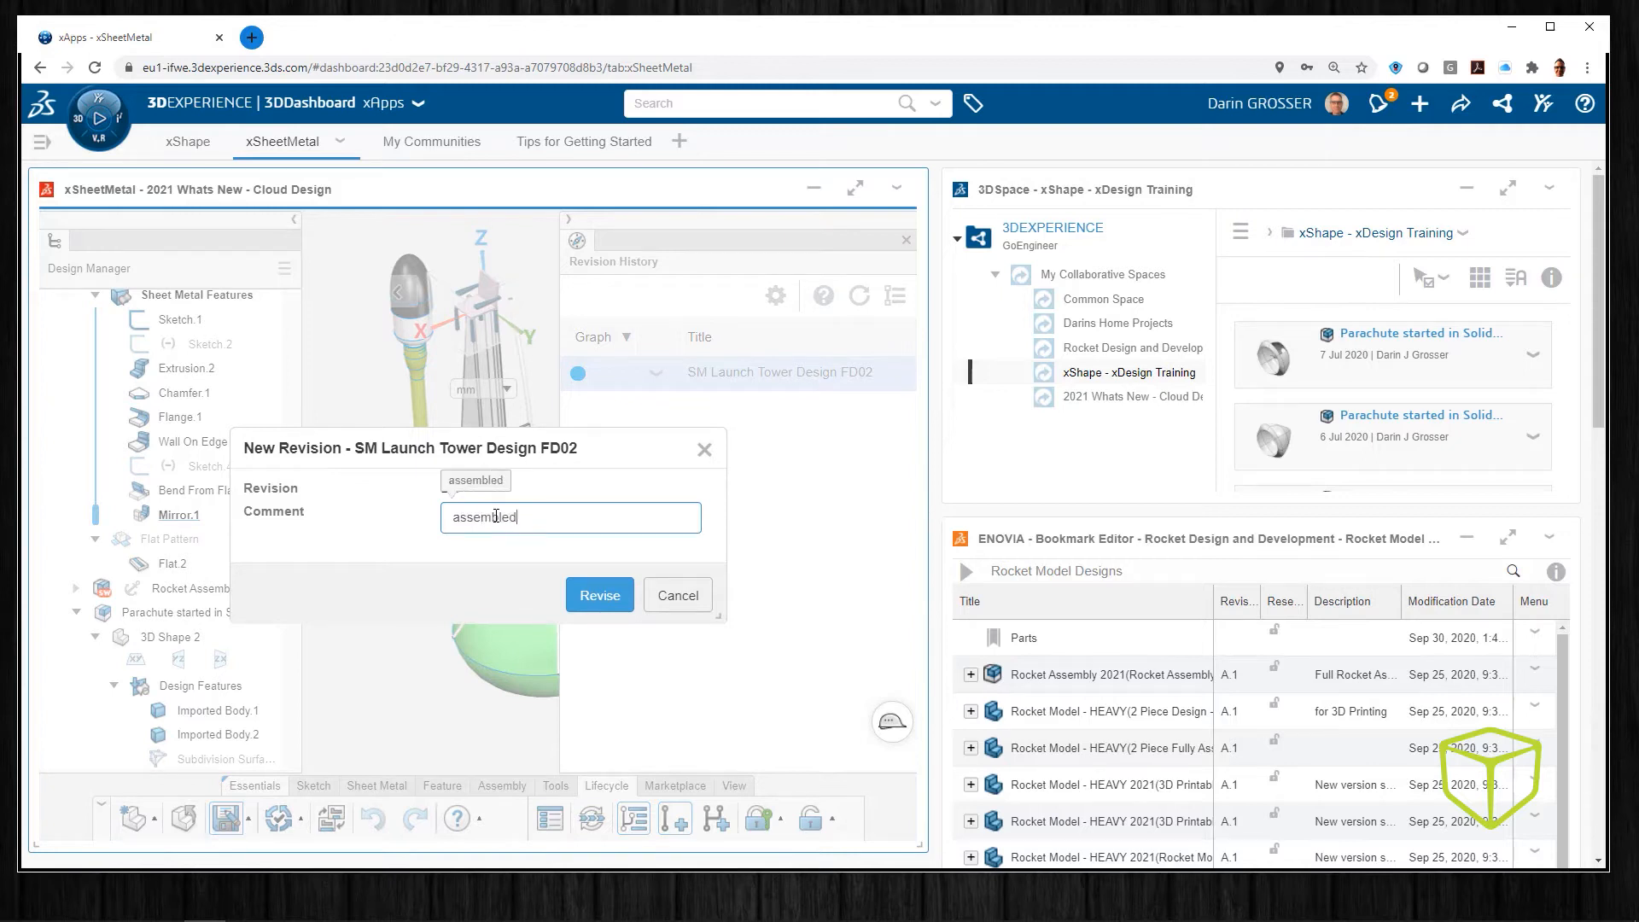
click(599, 594)
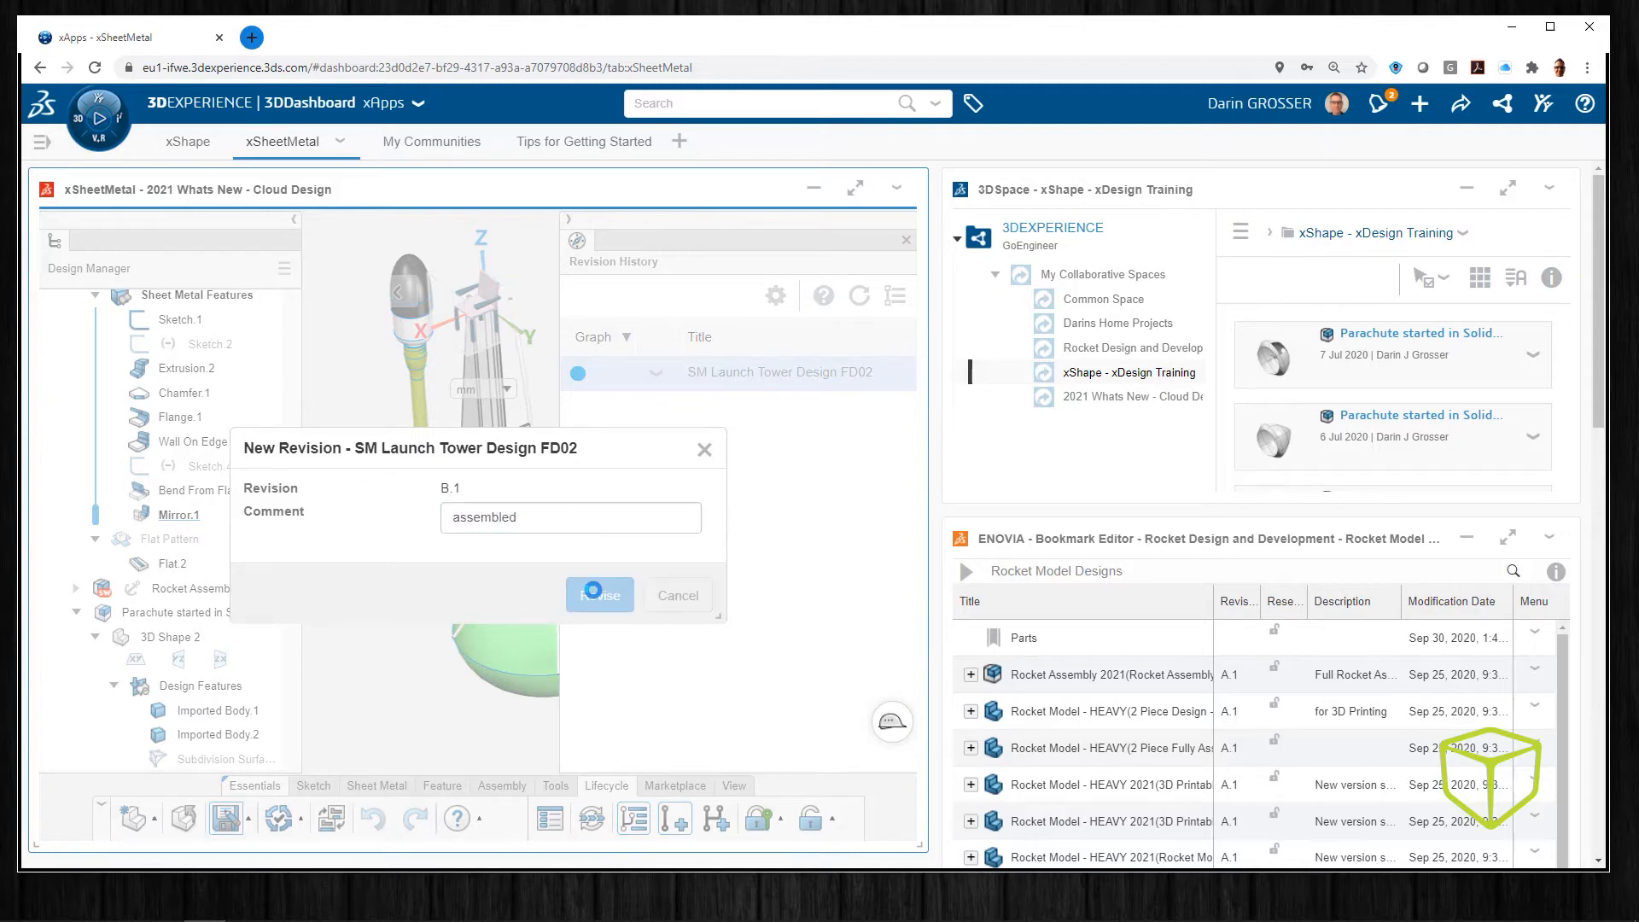
click(599, 594)
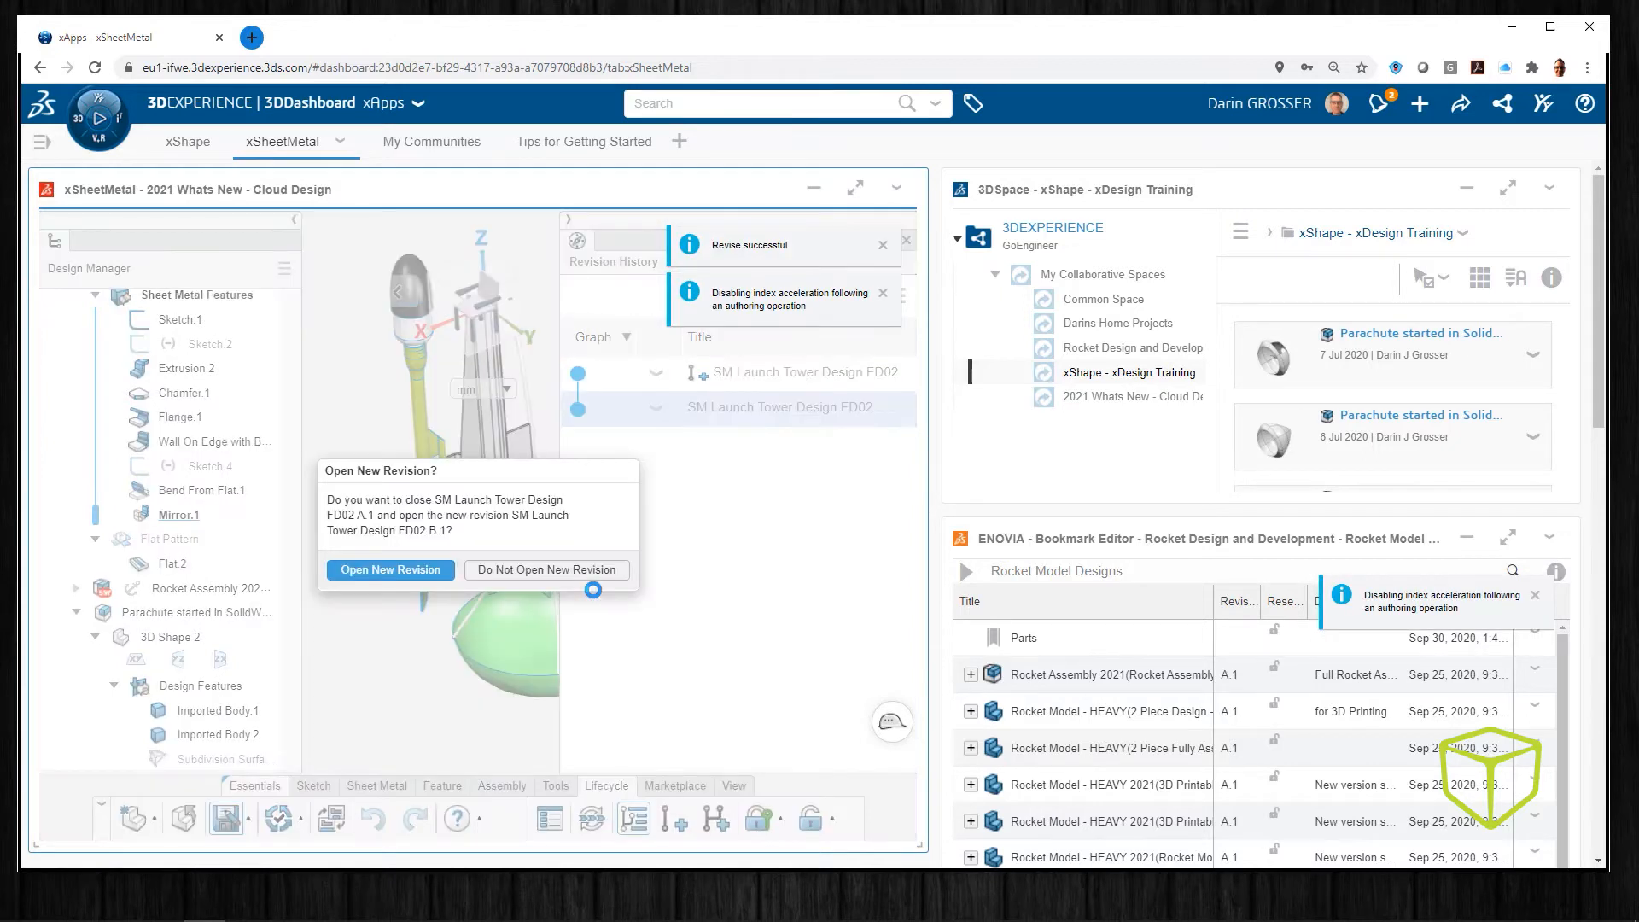
click(389, 570)
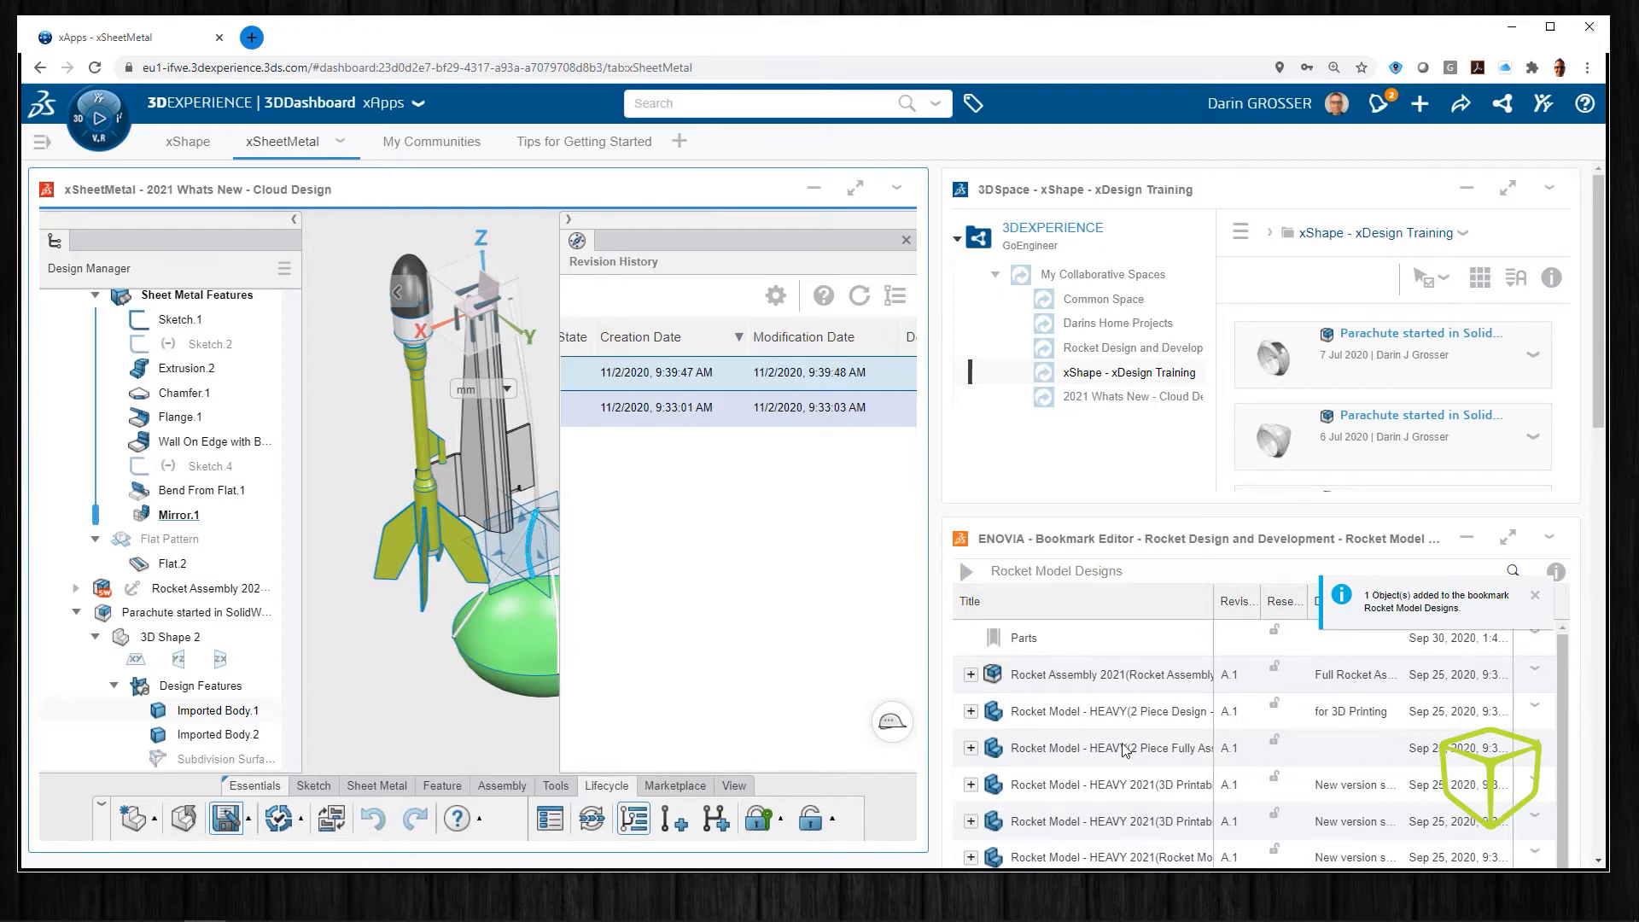
scroll(down, 3)
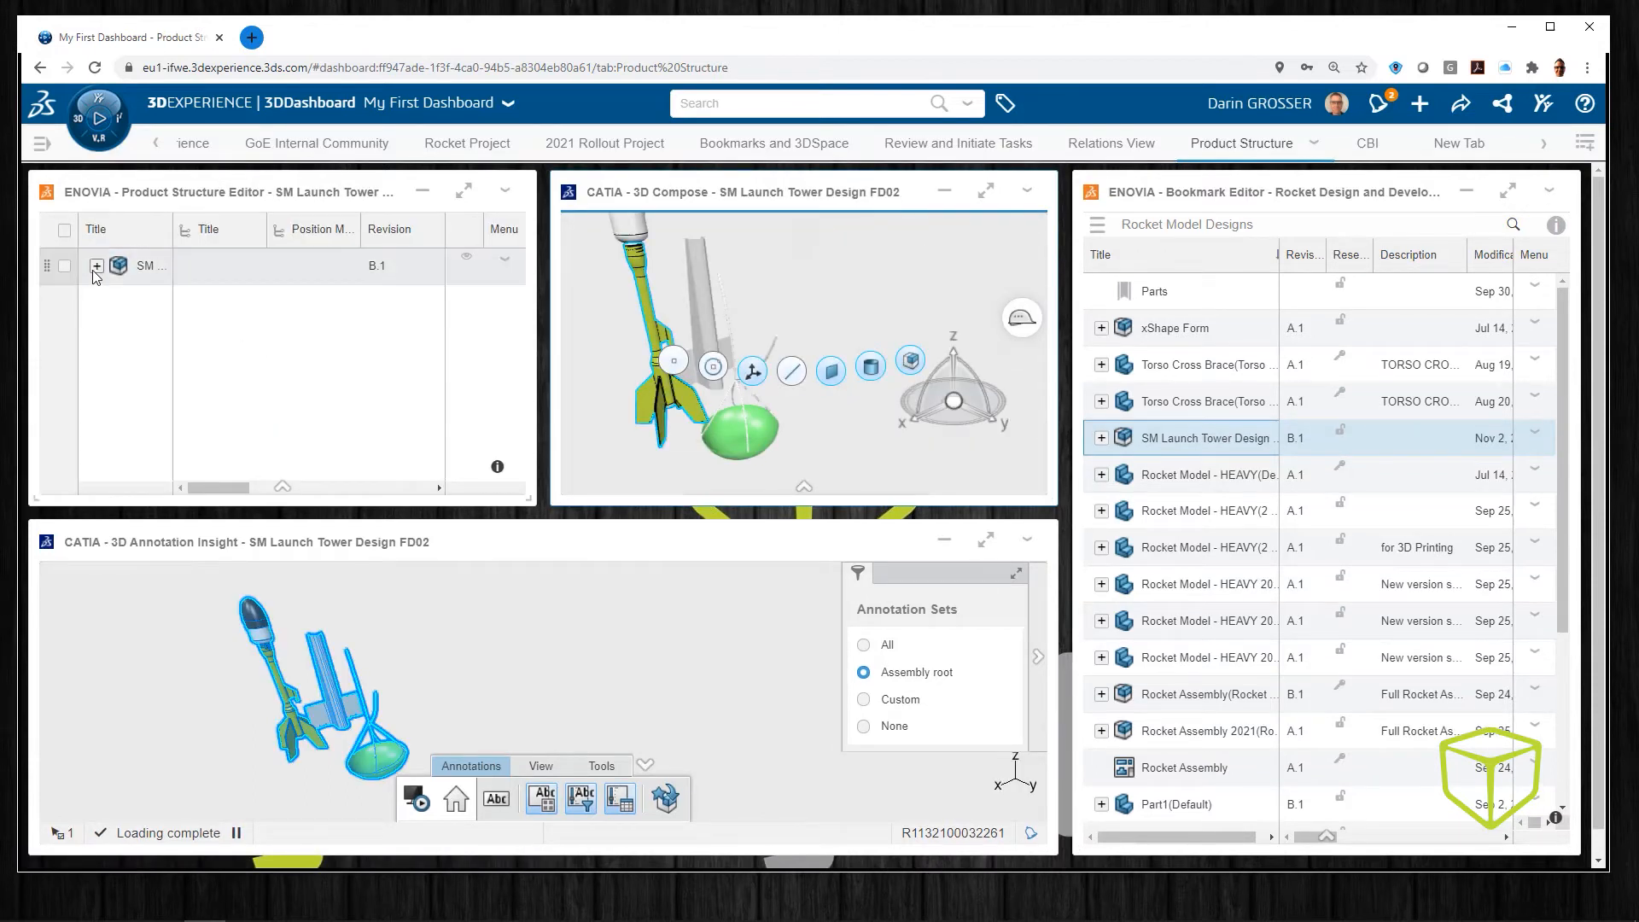
- Expand SM Launch Tower to see the rocket assembly child, then go to Bookmarks and 3DSpace
click(97, 265)
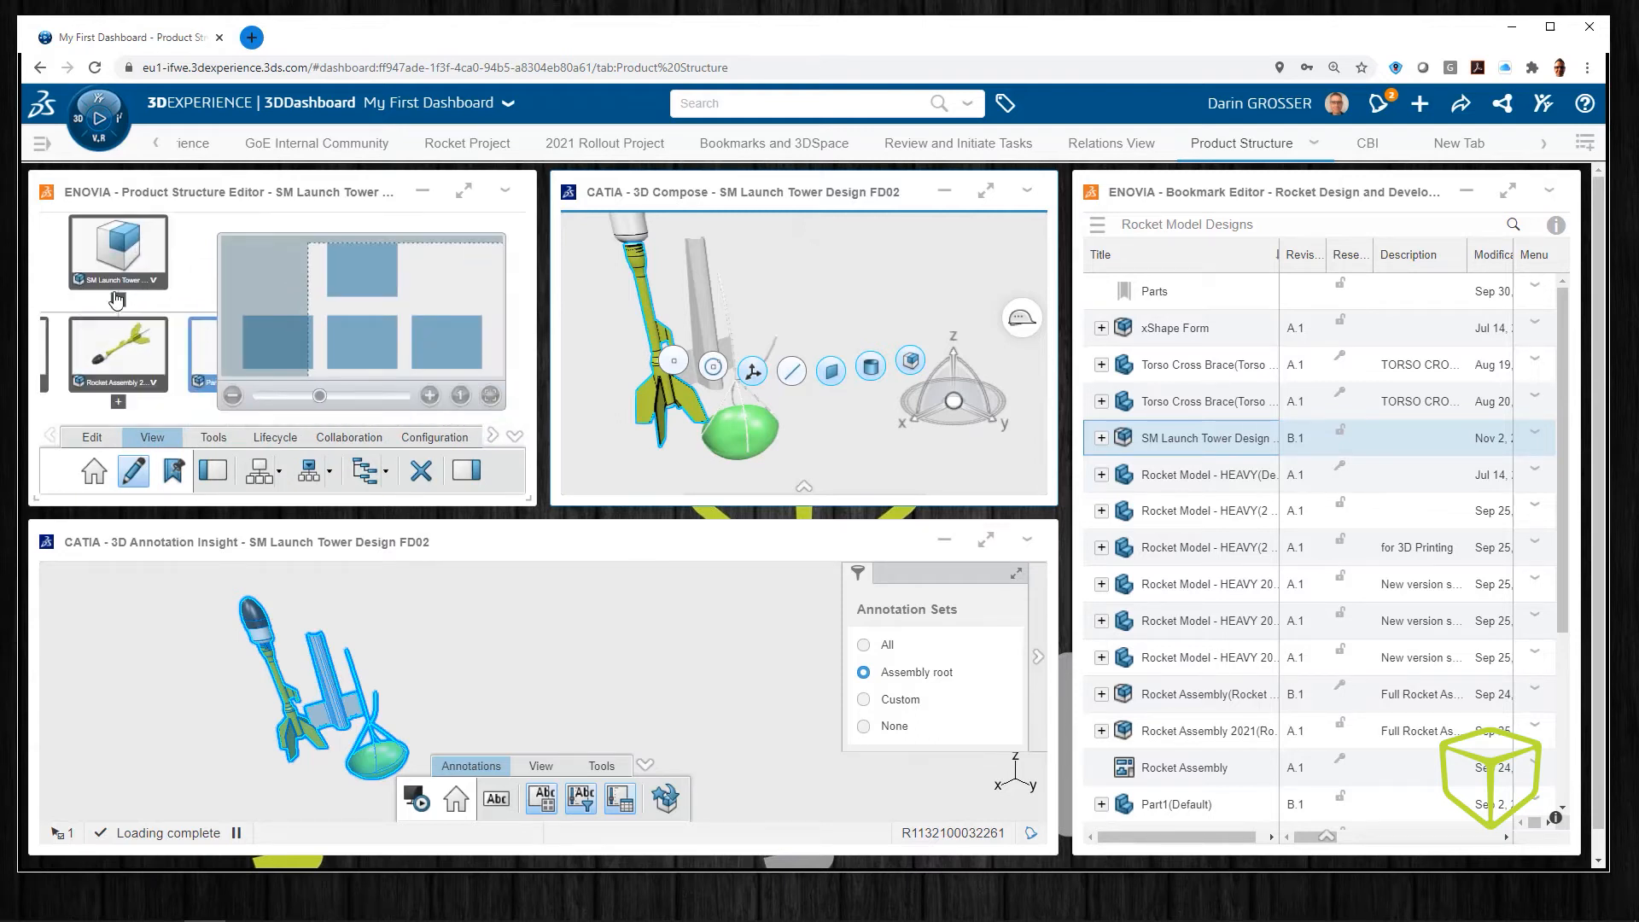
mouse_move(794, 143)
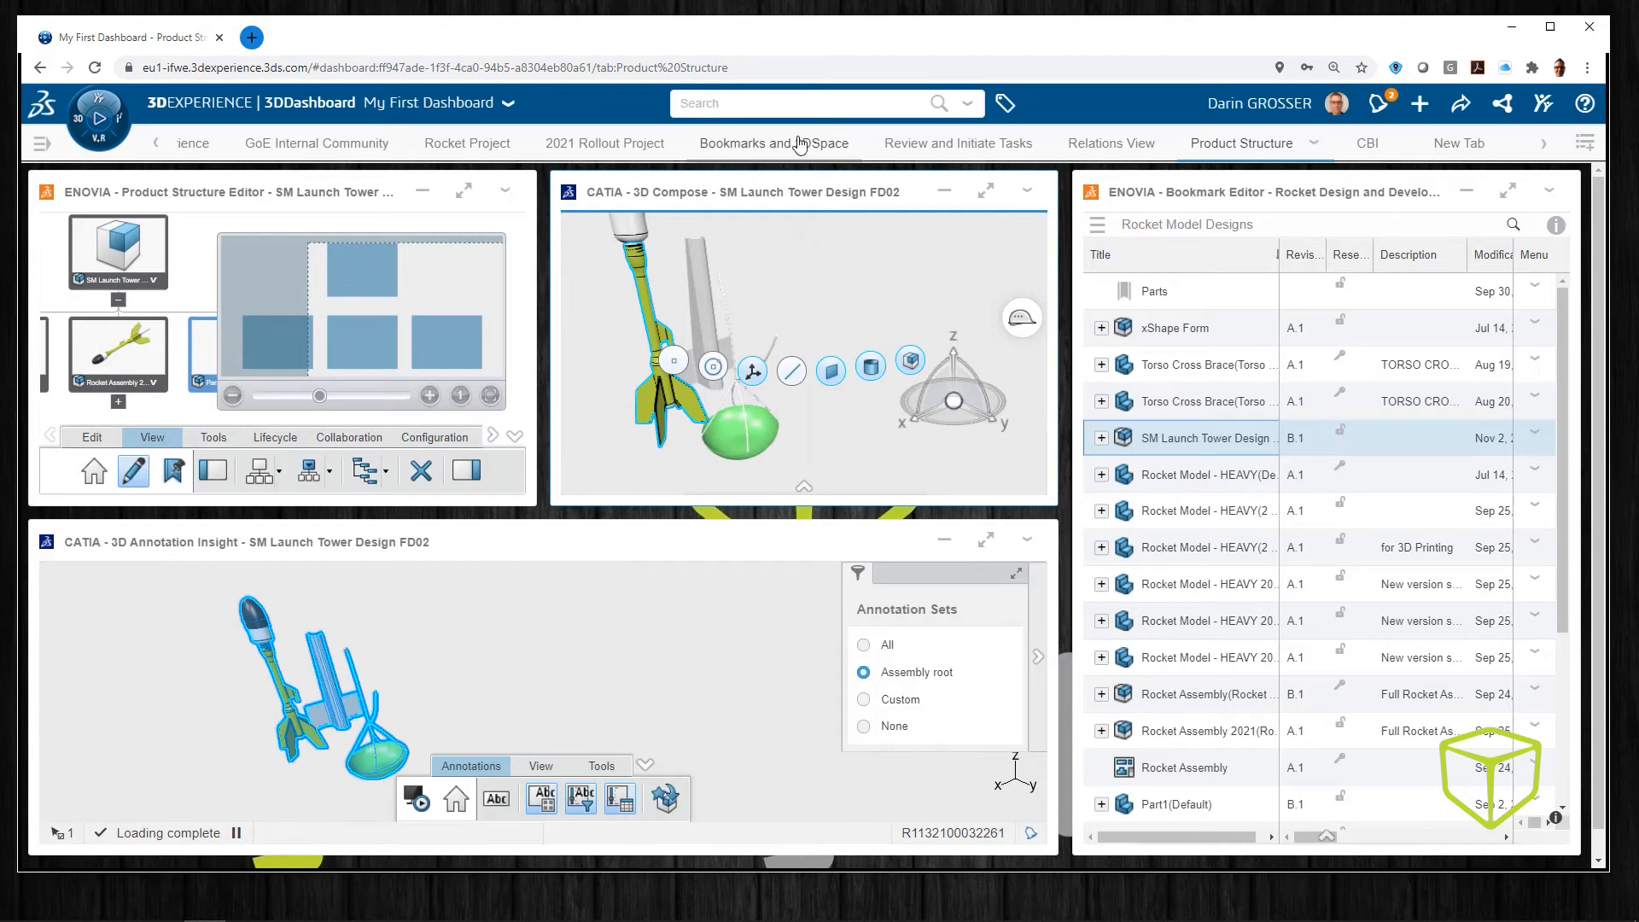
click(773, 143)
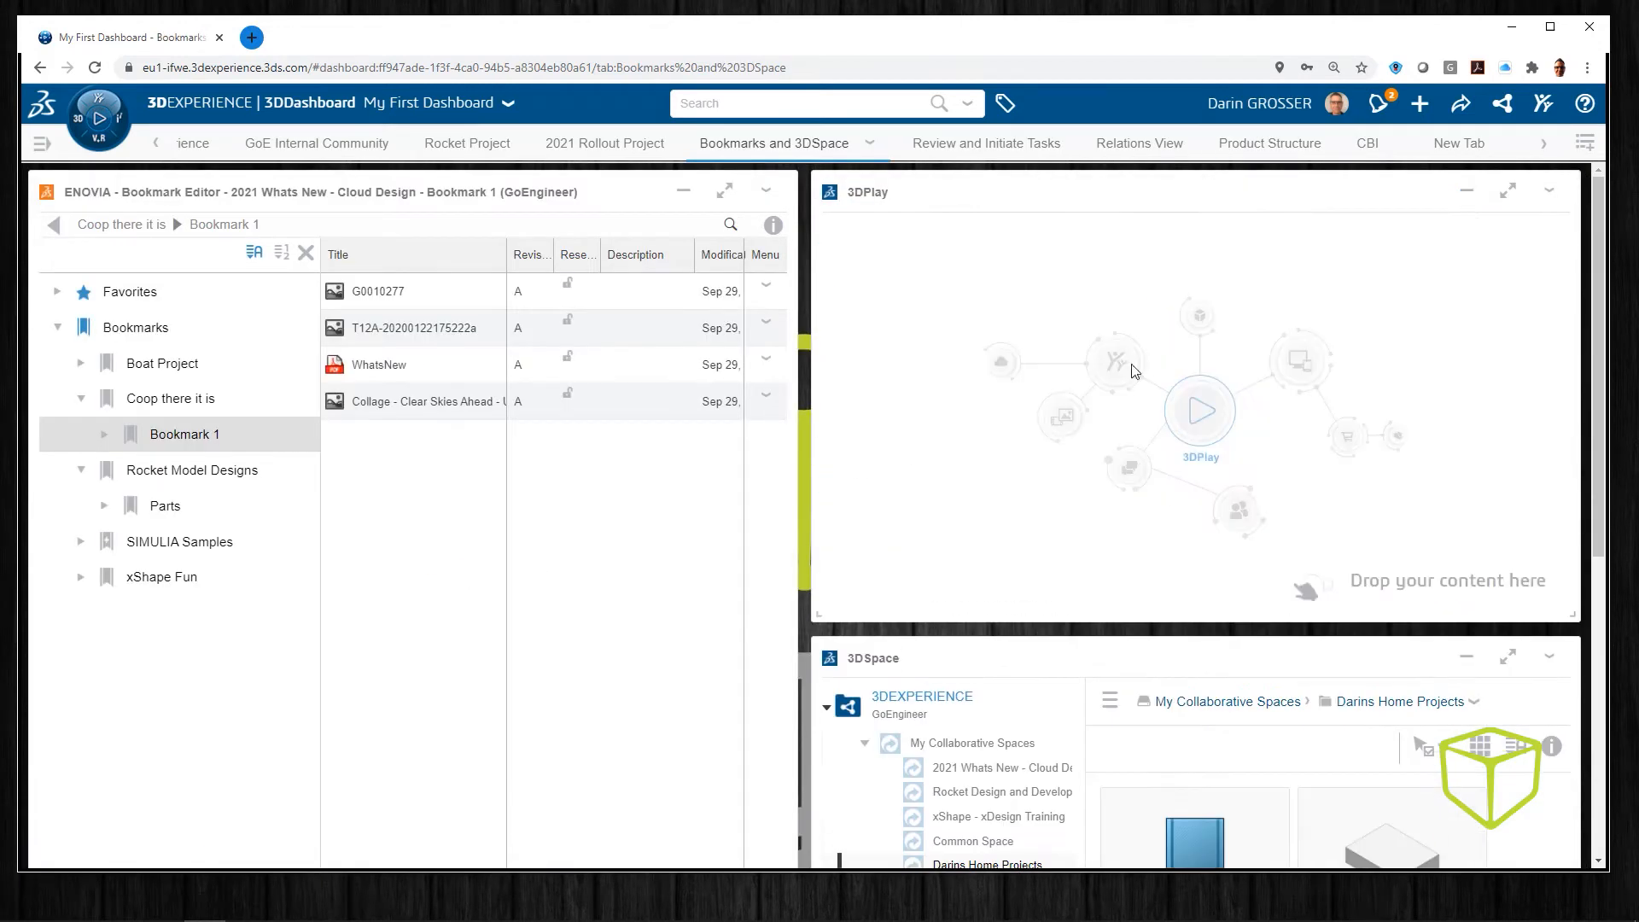
- Load SM Launch Tower from Rocket Model Designs into 3DPlay and add the note 'Looks great!!'
click(192, 469)
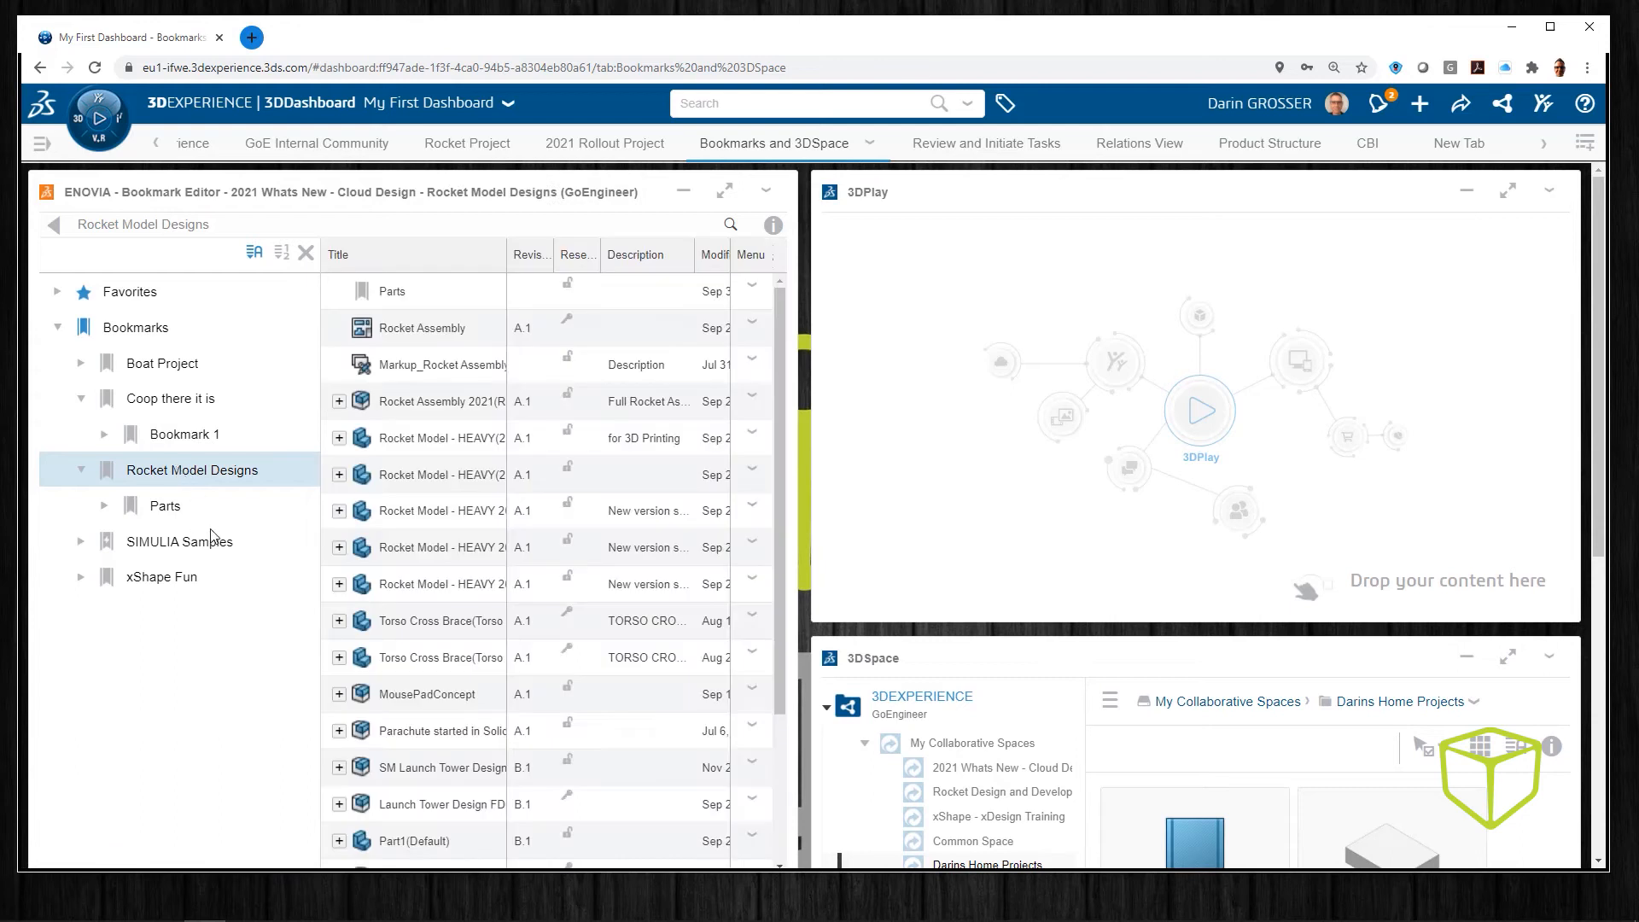
click(438, 767)
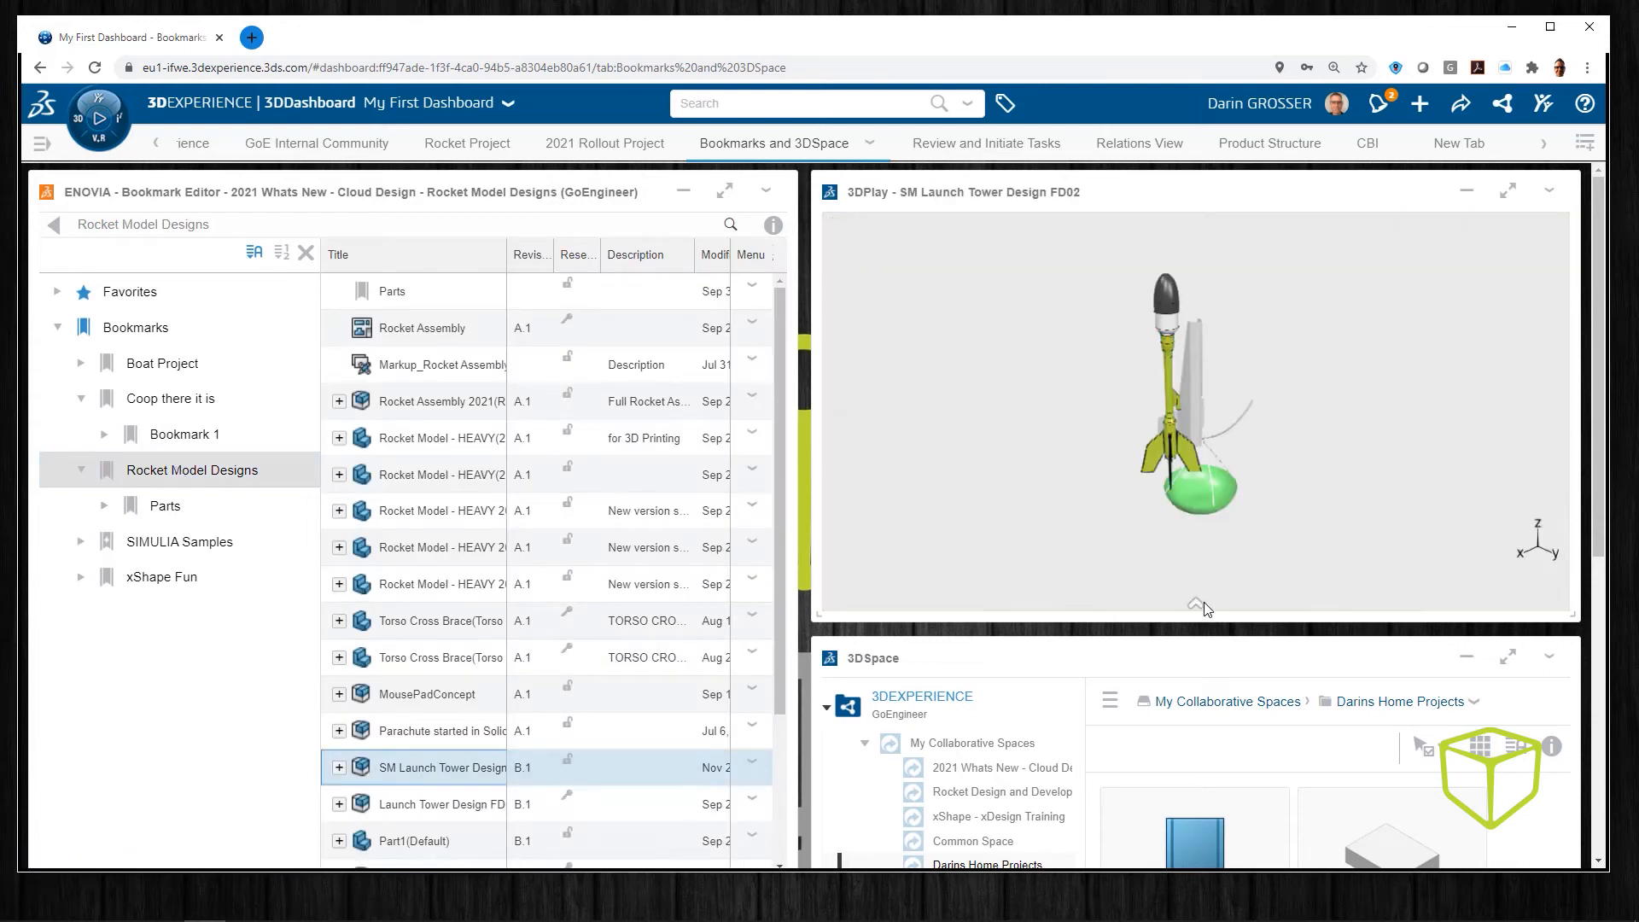
text(Looks great!!)
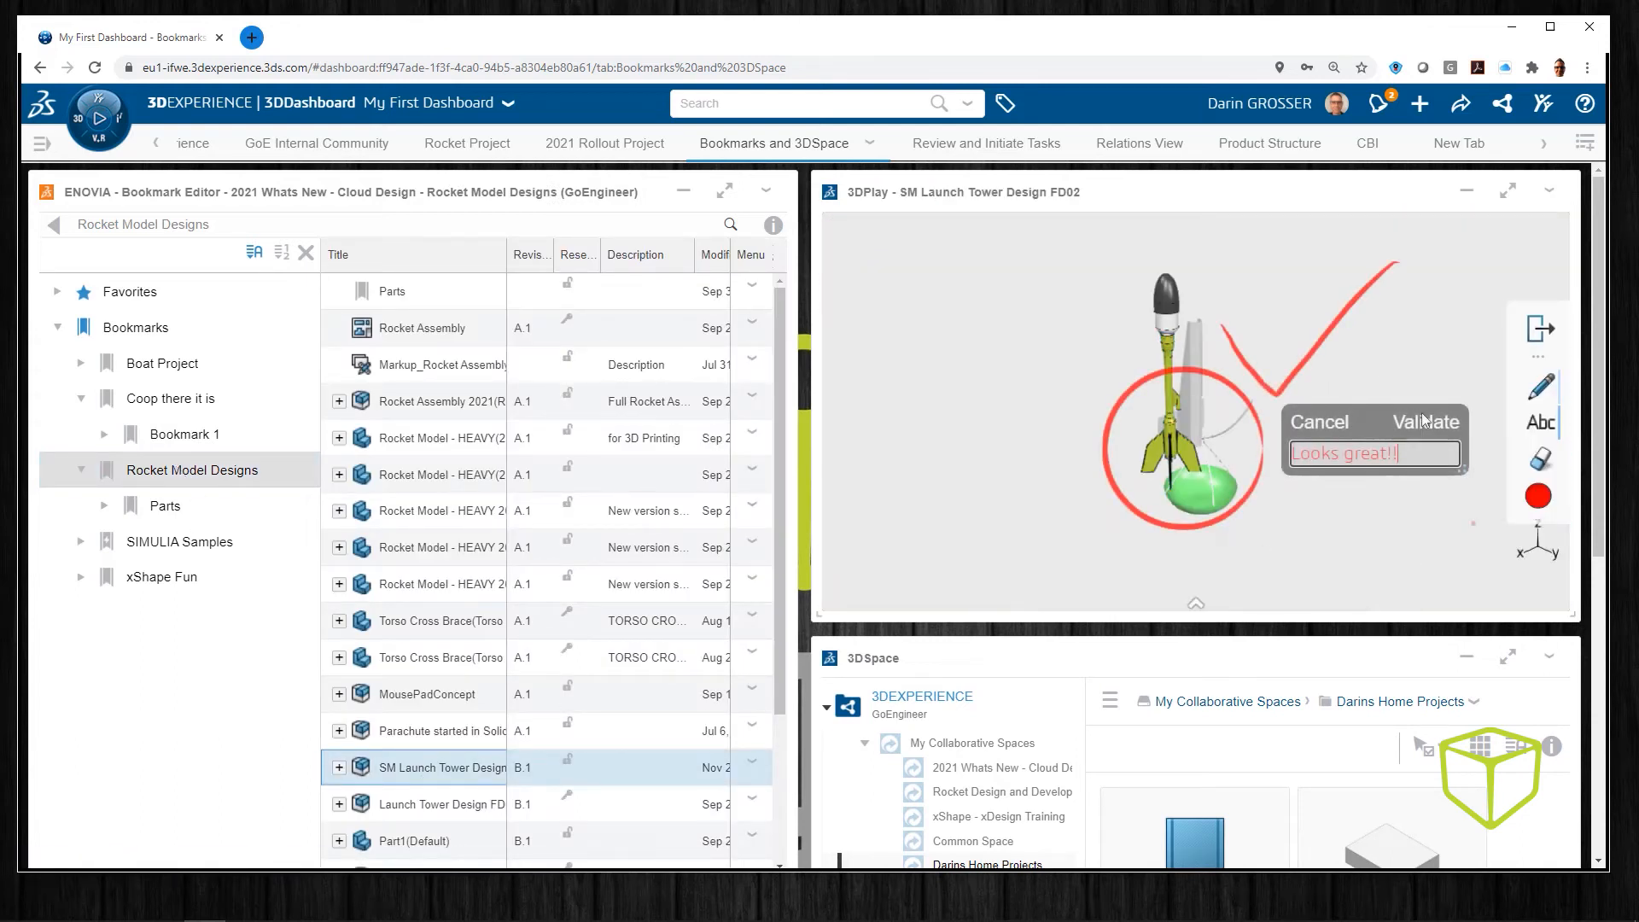
click(1430, 421)
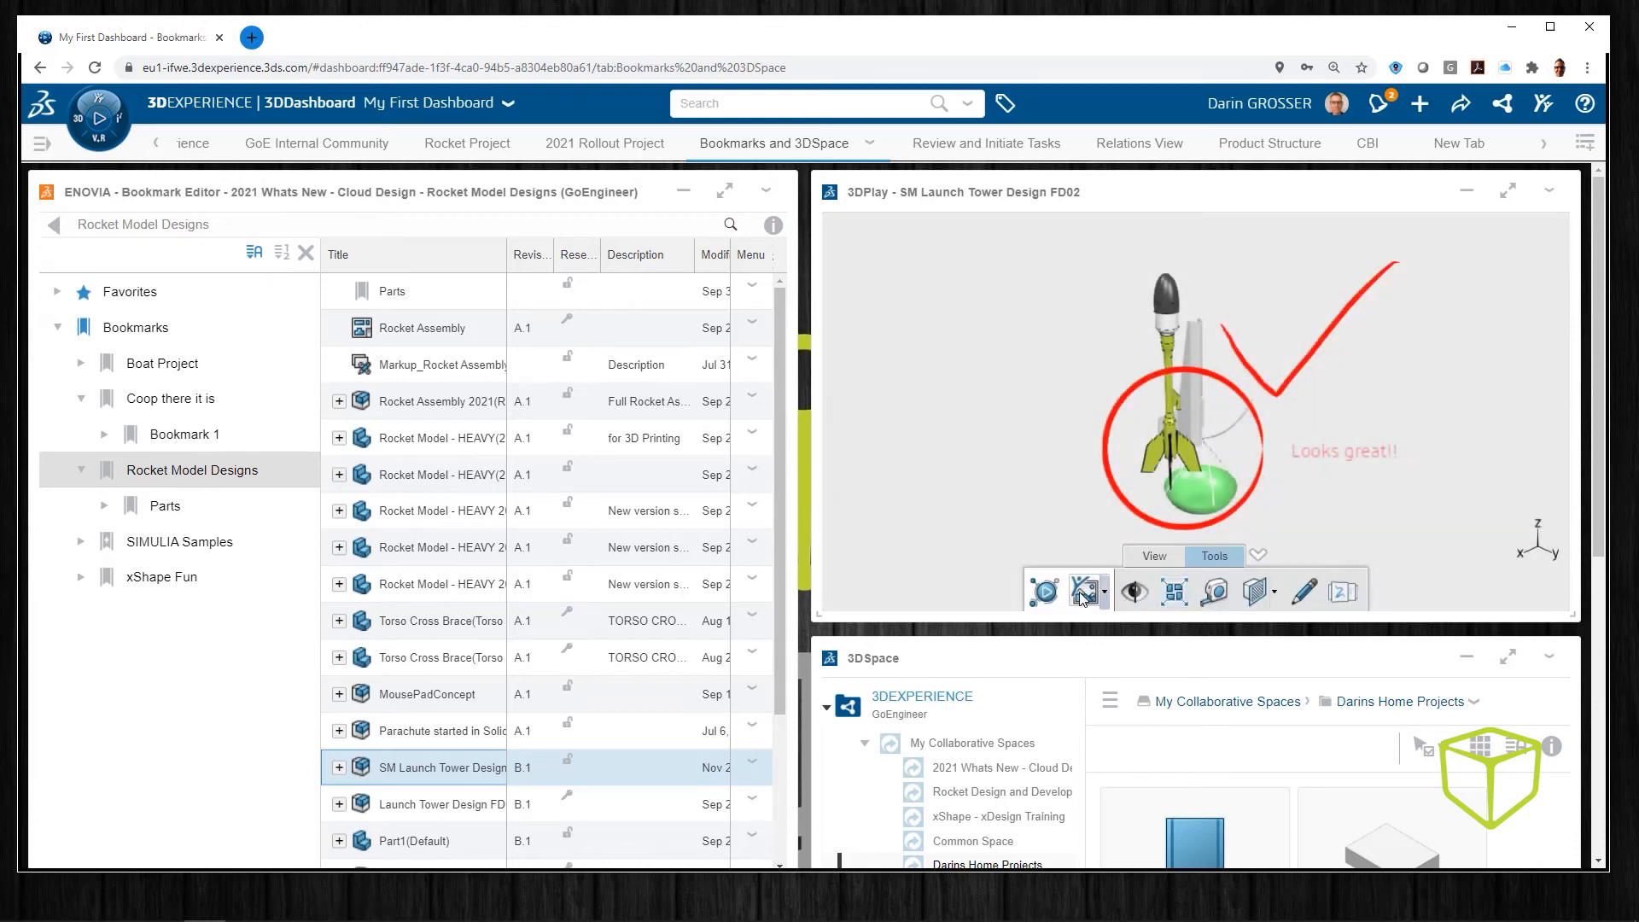
- Publish the markup to New Rocket Design as 'Fully Assembled!!' and return to Rocket Project
click(1087, 591)
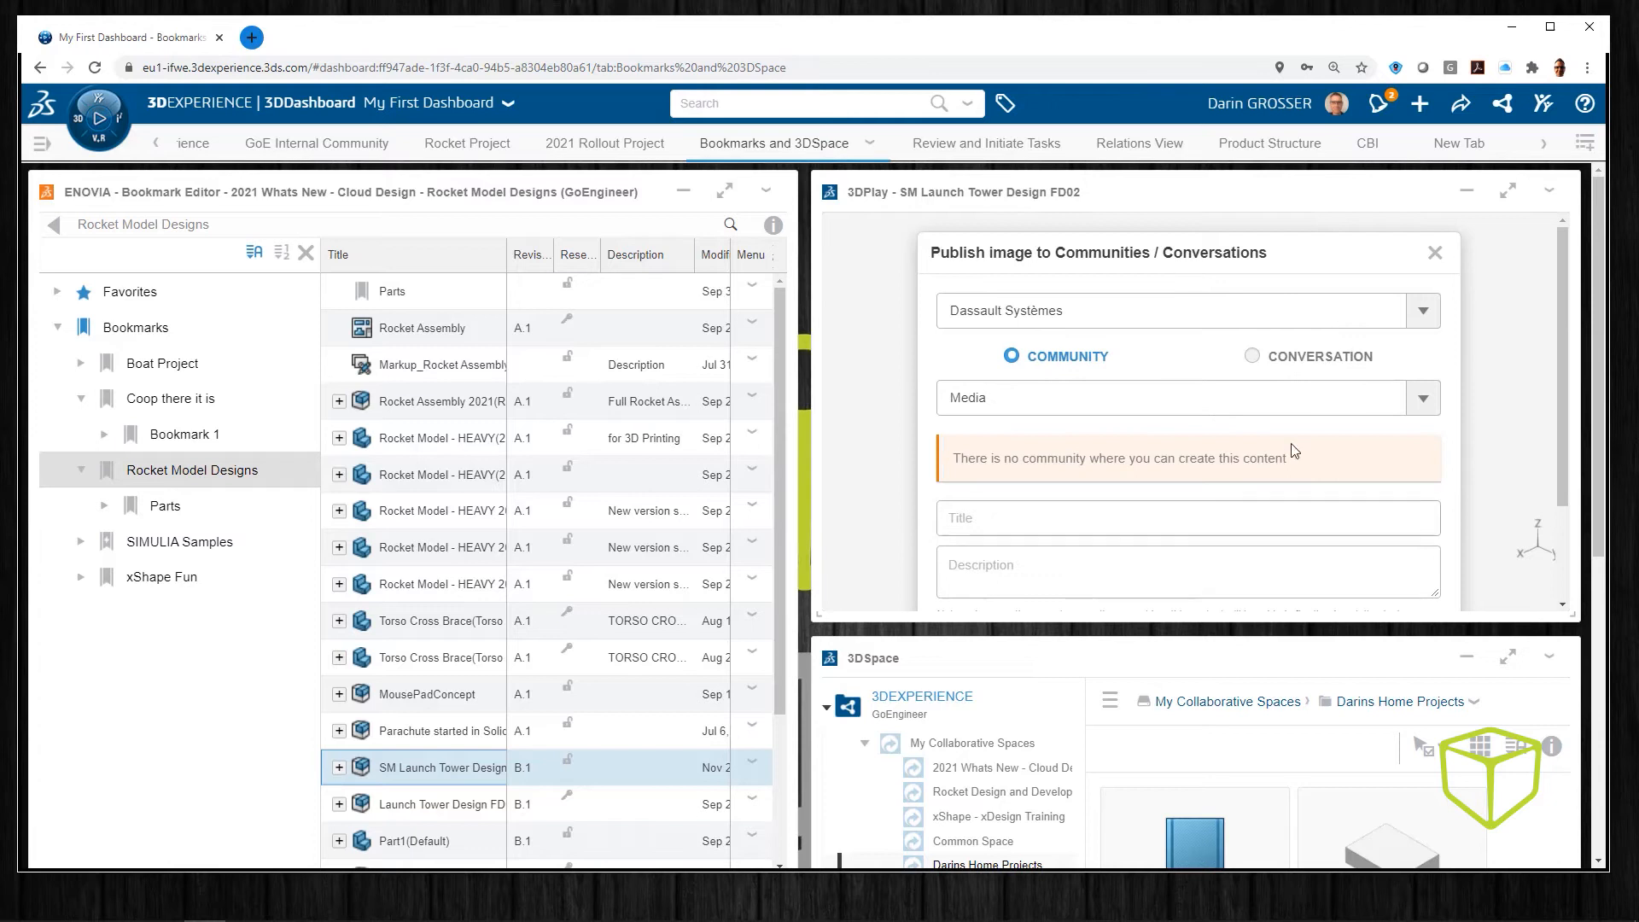
text(Fully Assembled!!)
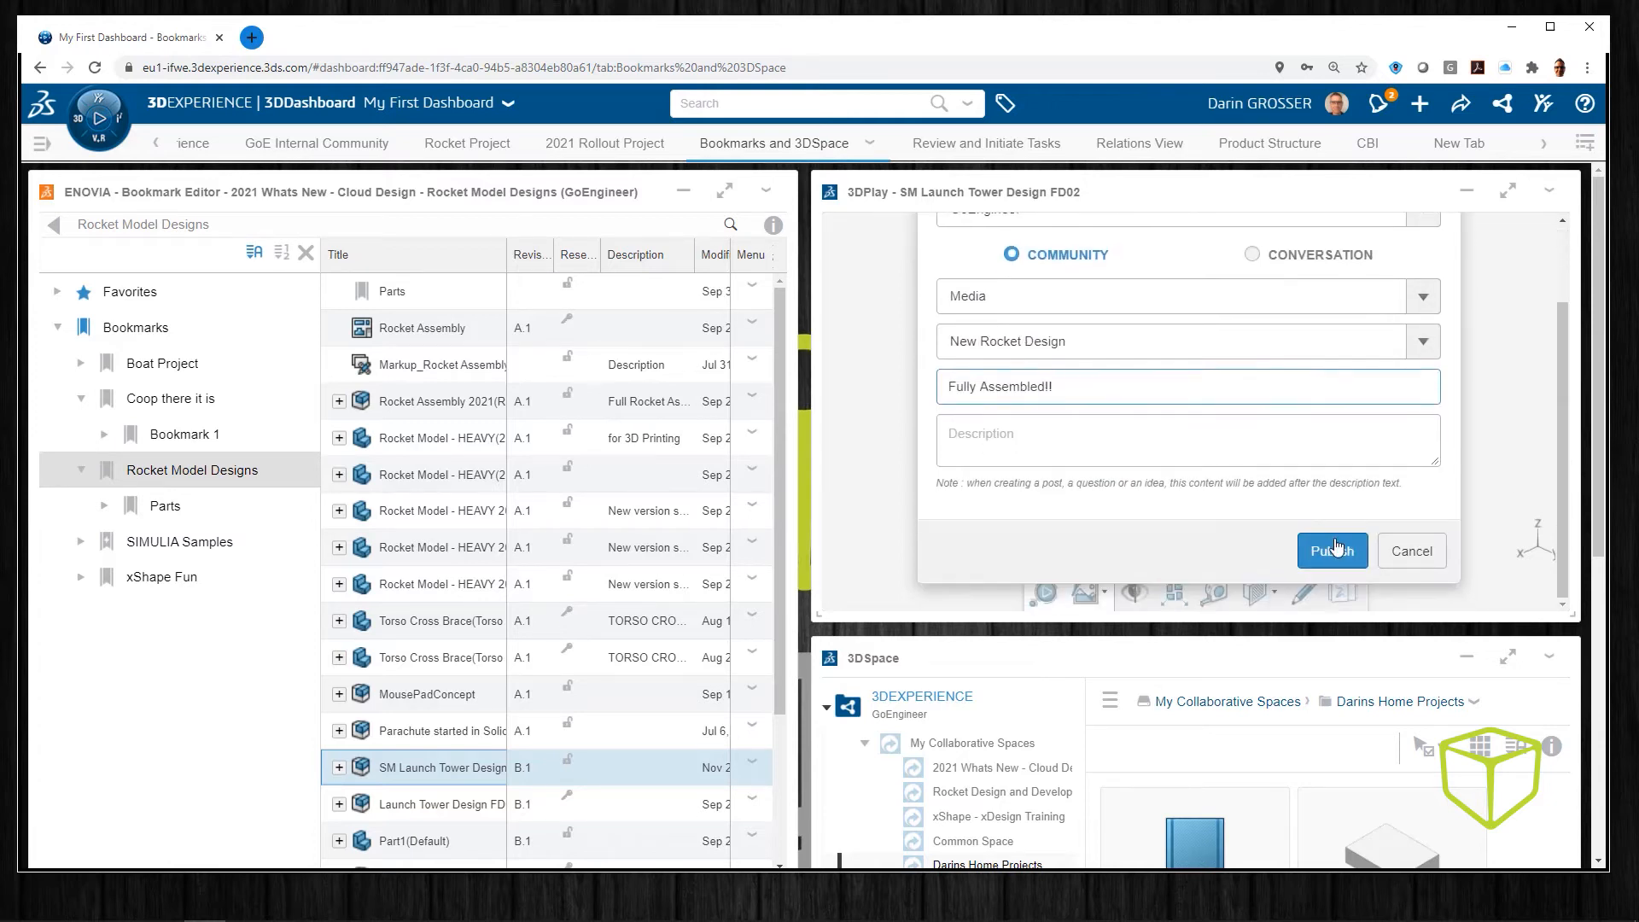
click(1332, 550)
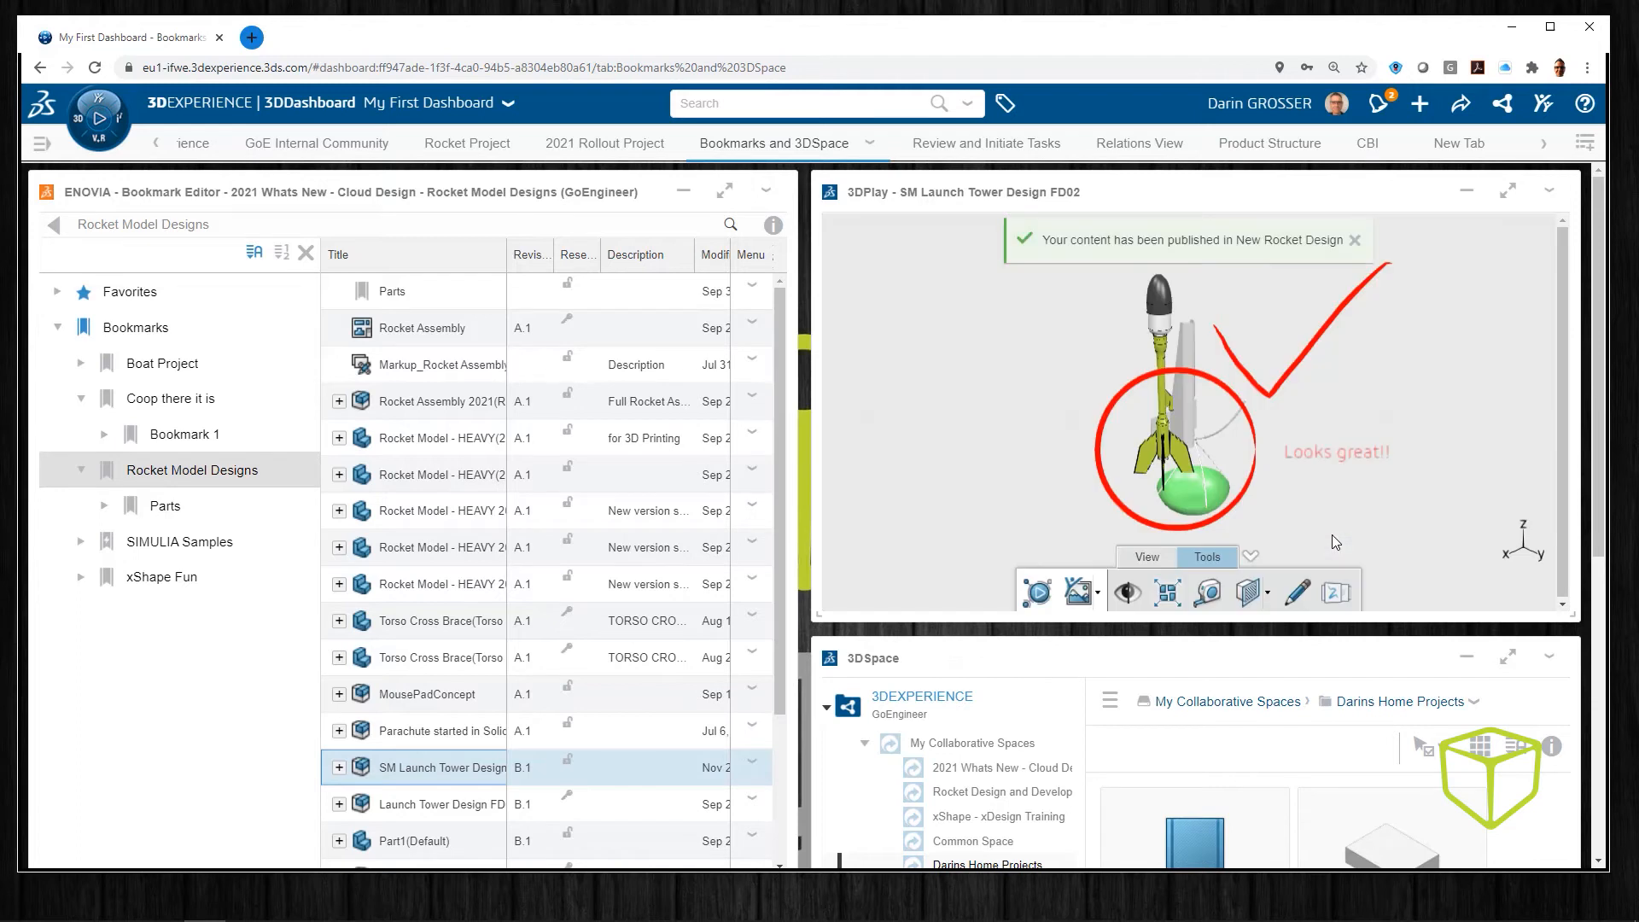
click(466, 143)
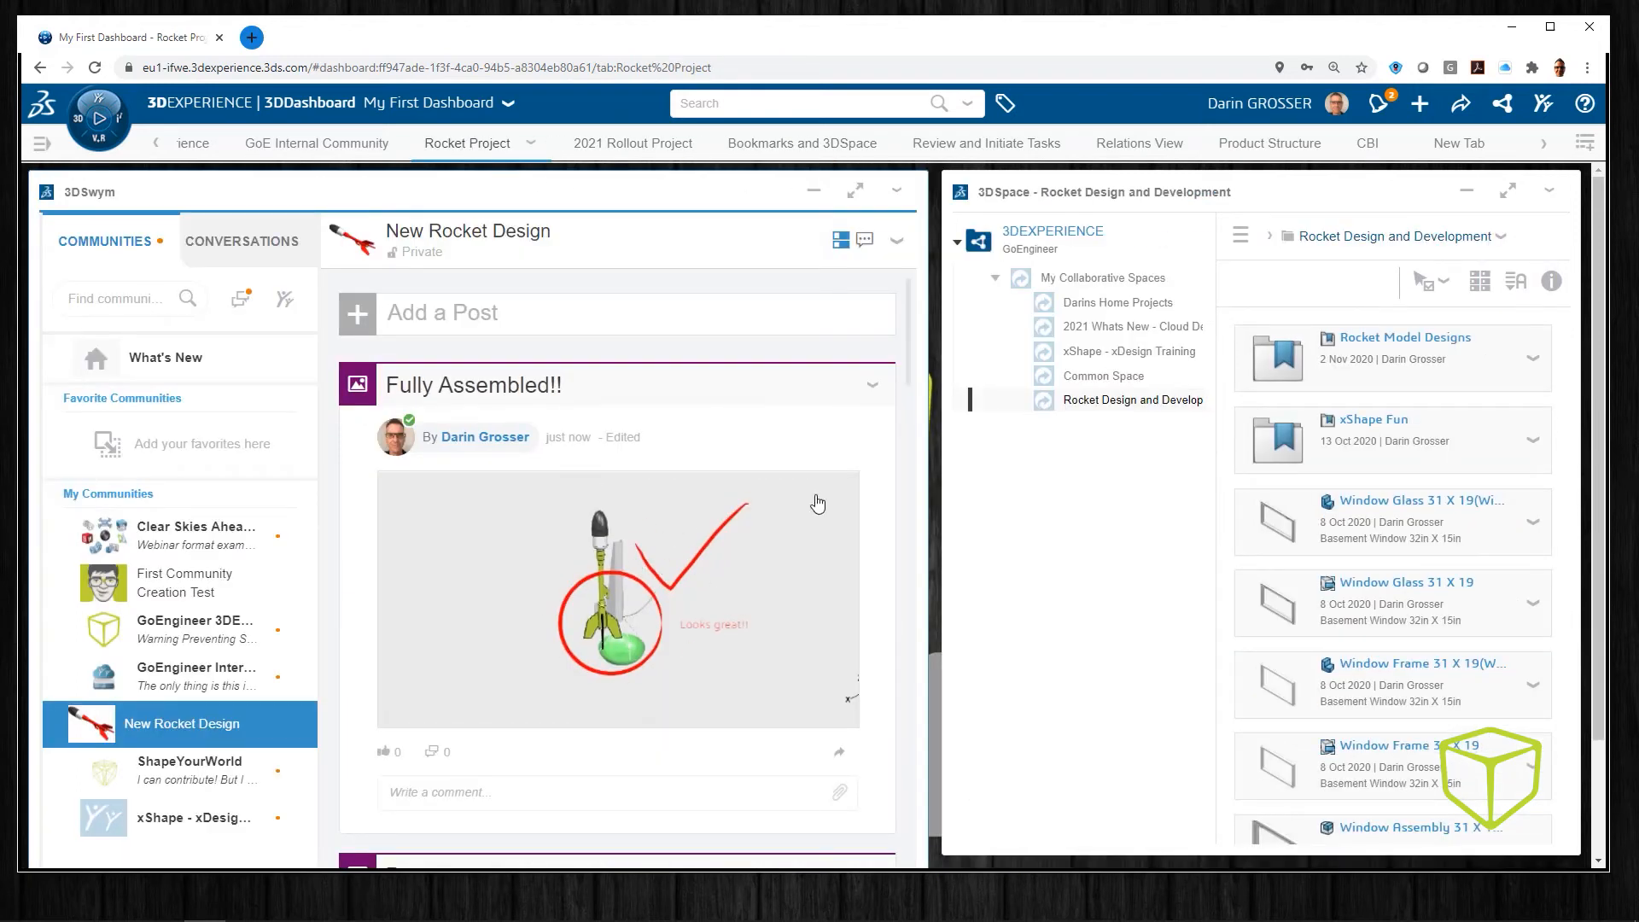
click(1337, 143)
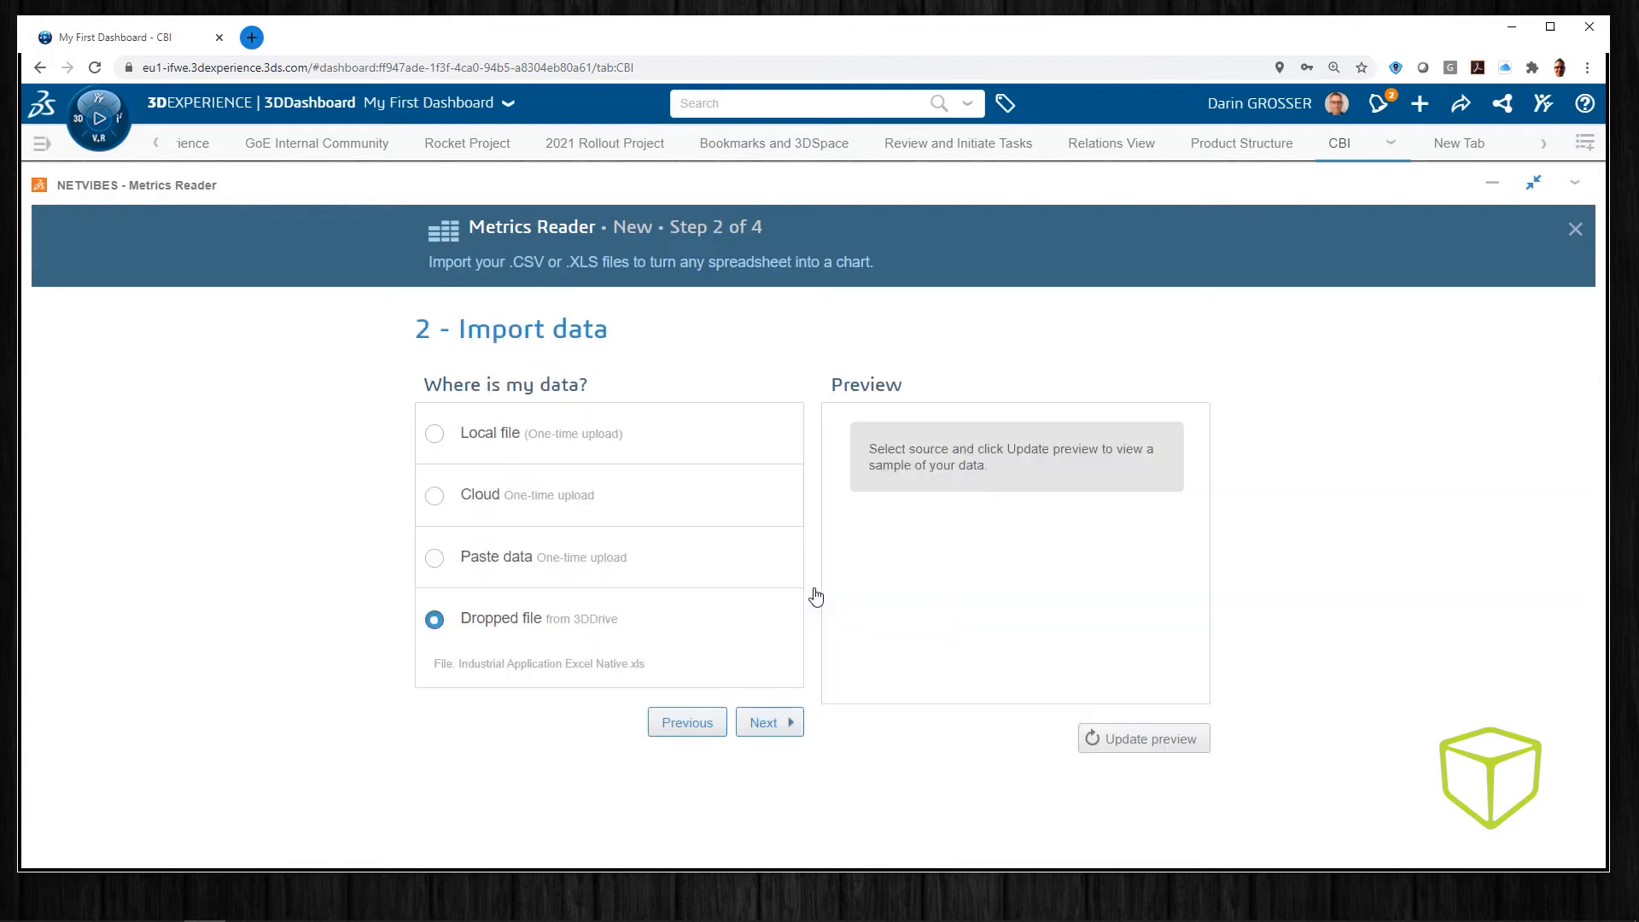
- Build the Metrics Reader bar chart titled 'Compare data in Excel', then open 2021 Rollout Project
click(763, 721)
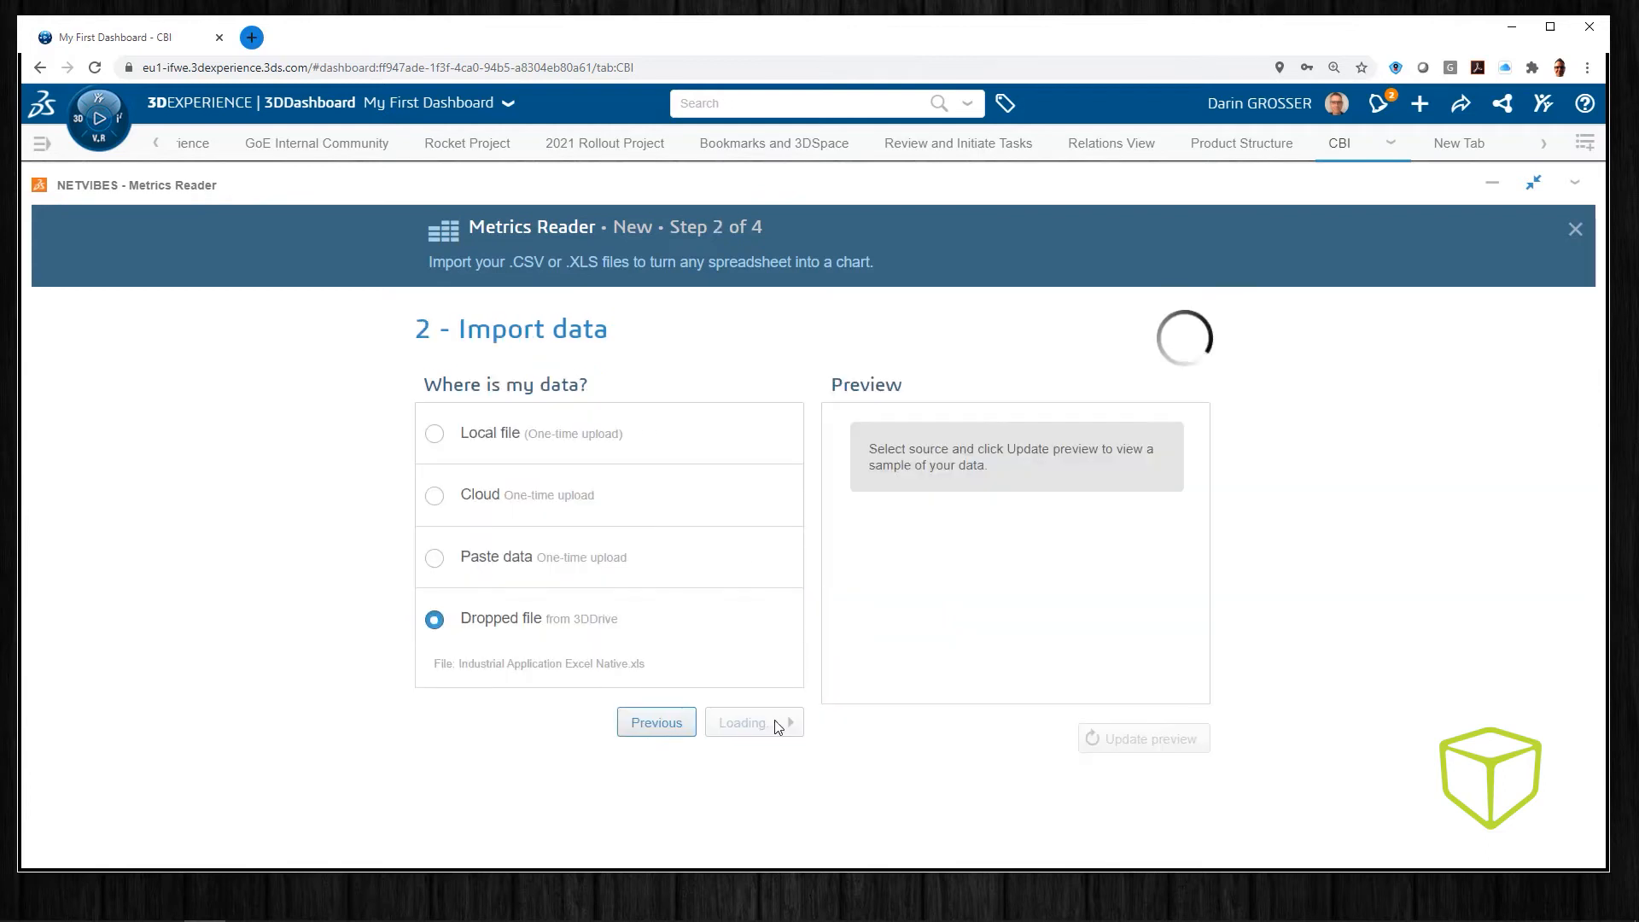
click(746, 722)
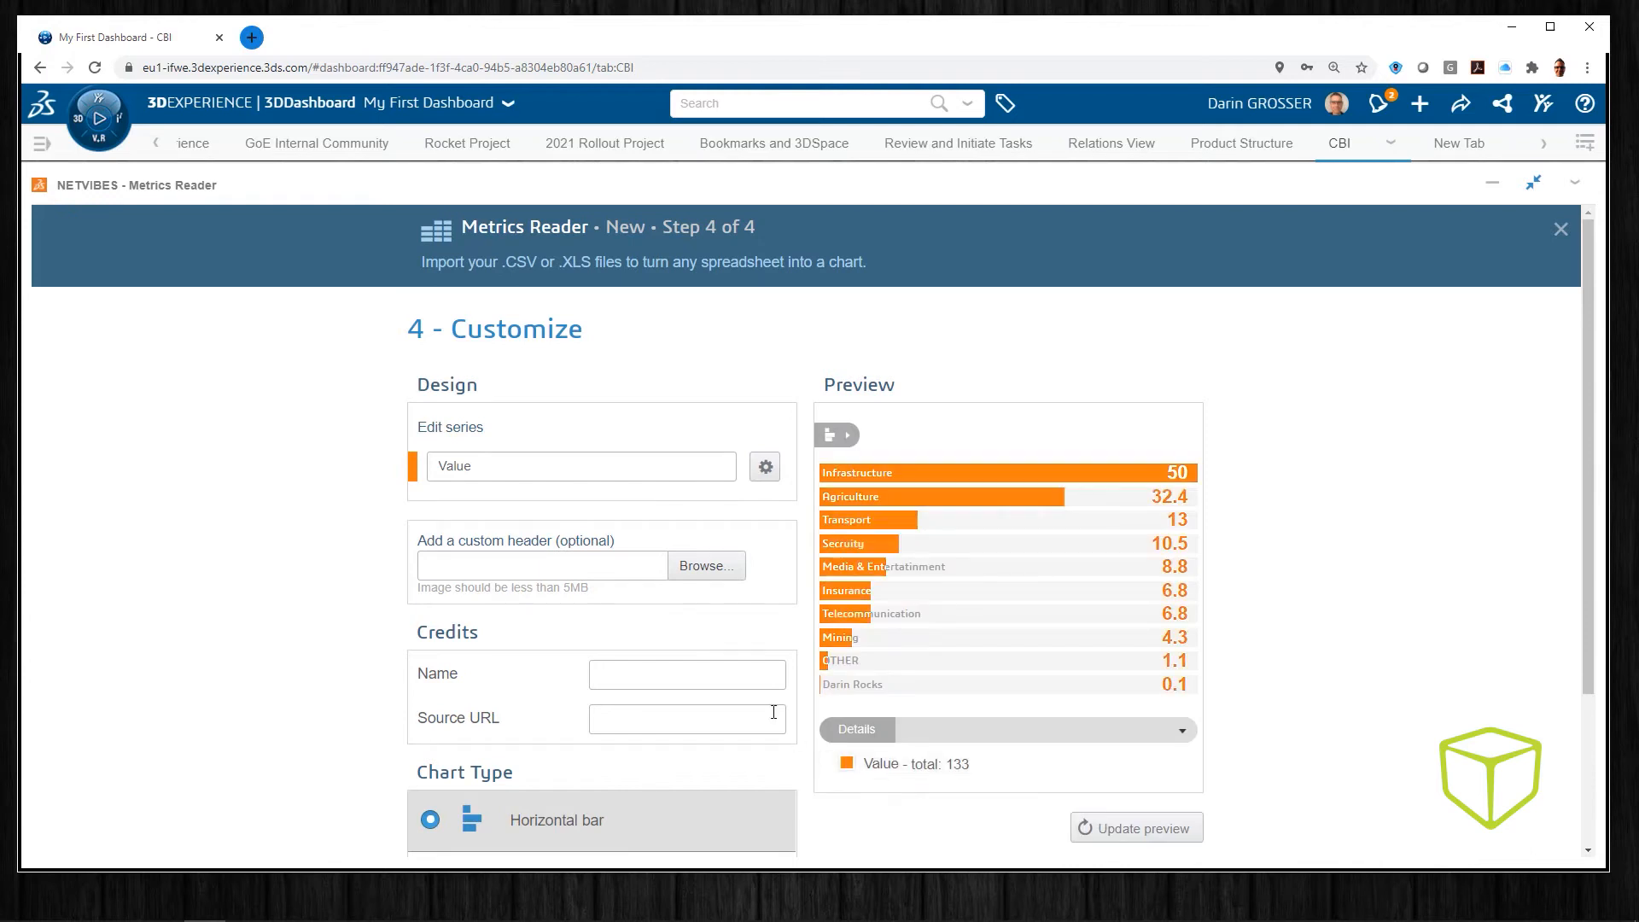
text(Compare data in Excel)
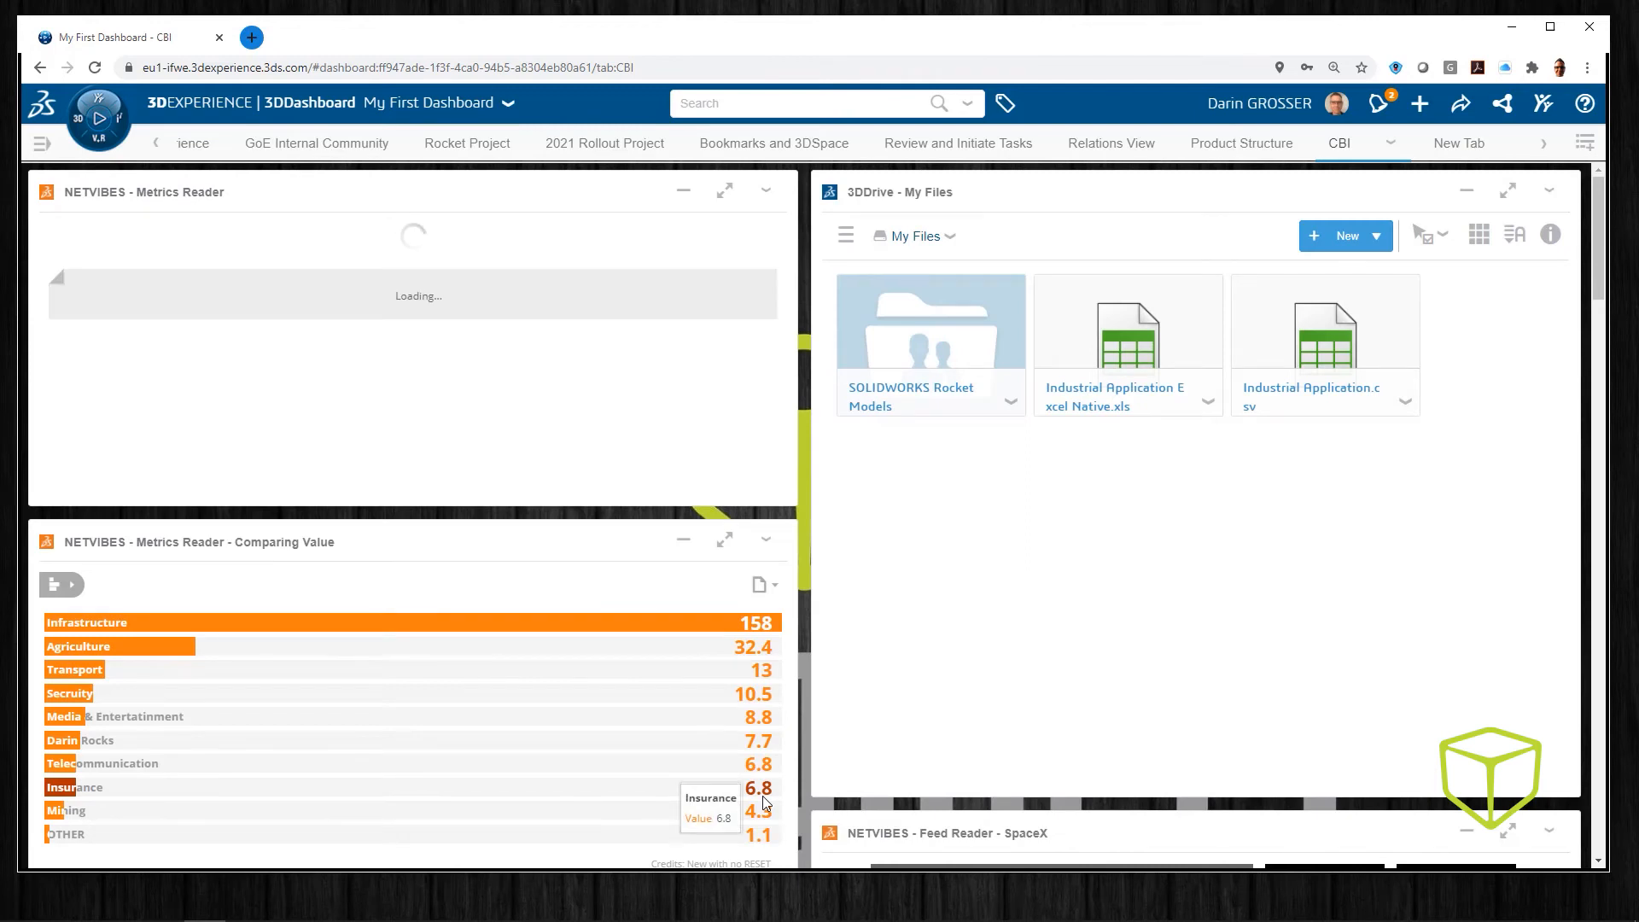
click(603, 143)
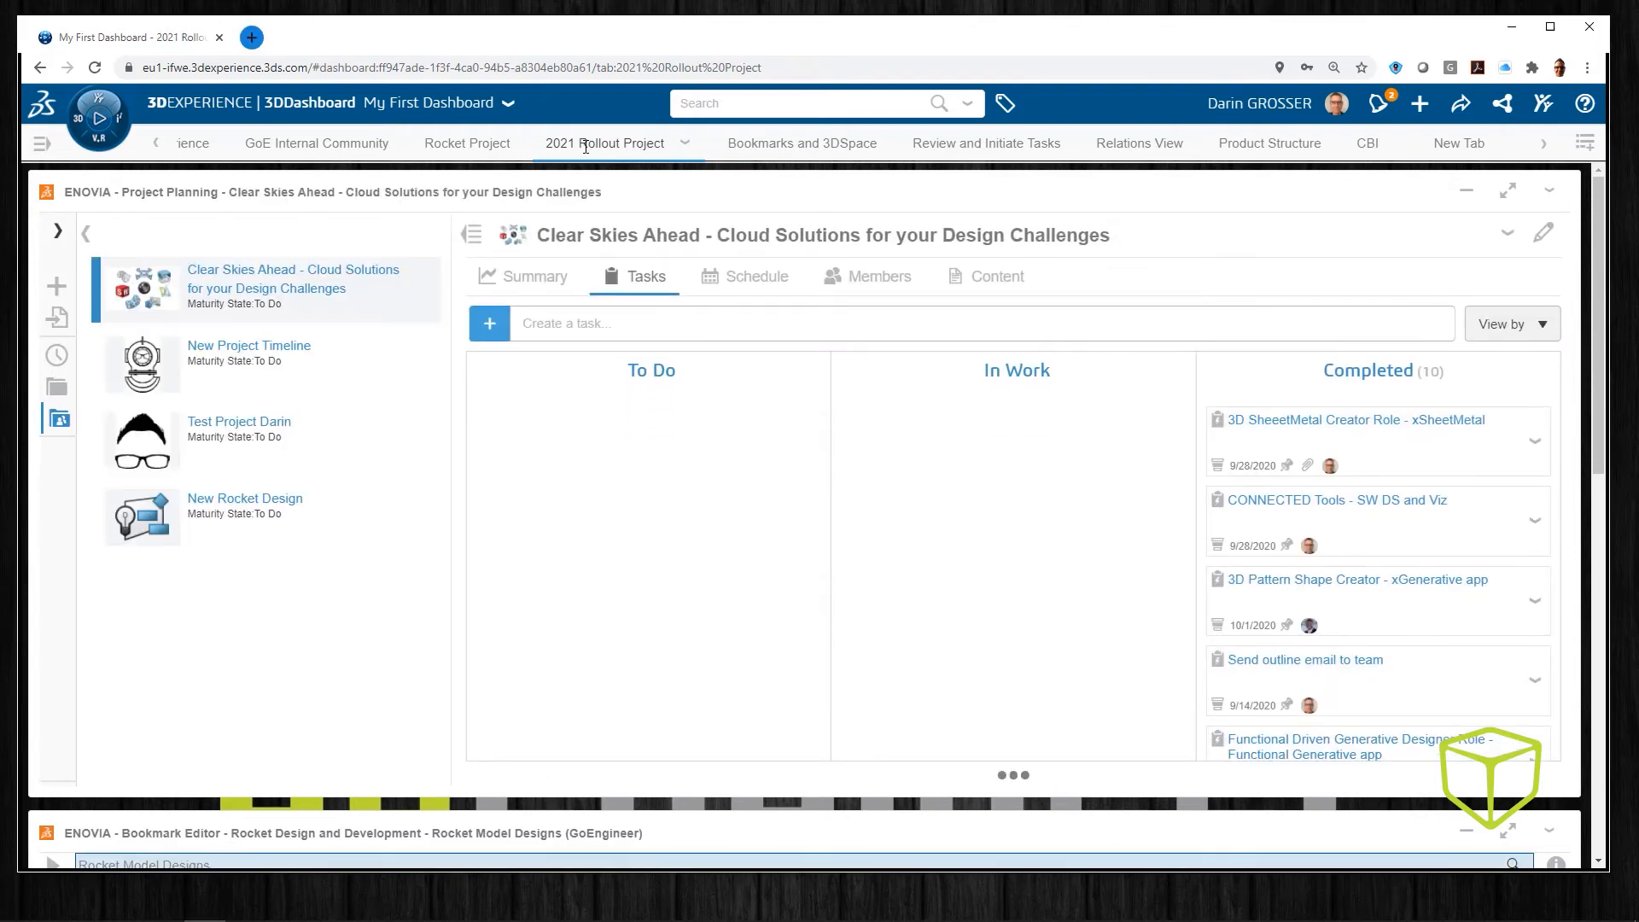
- Create 'New Task' in To Do, attach the parachute model, save and close
text(New Task)
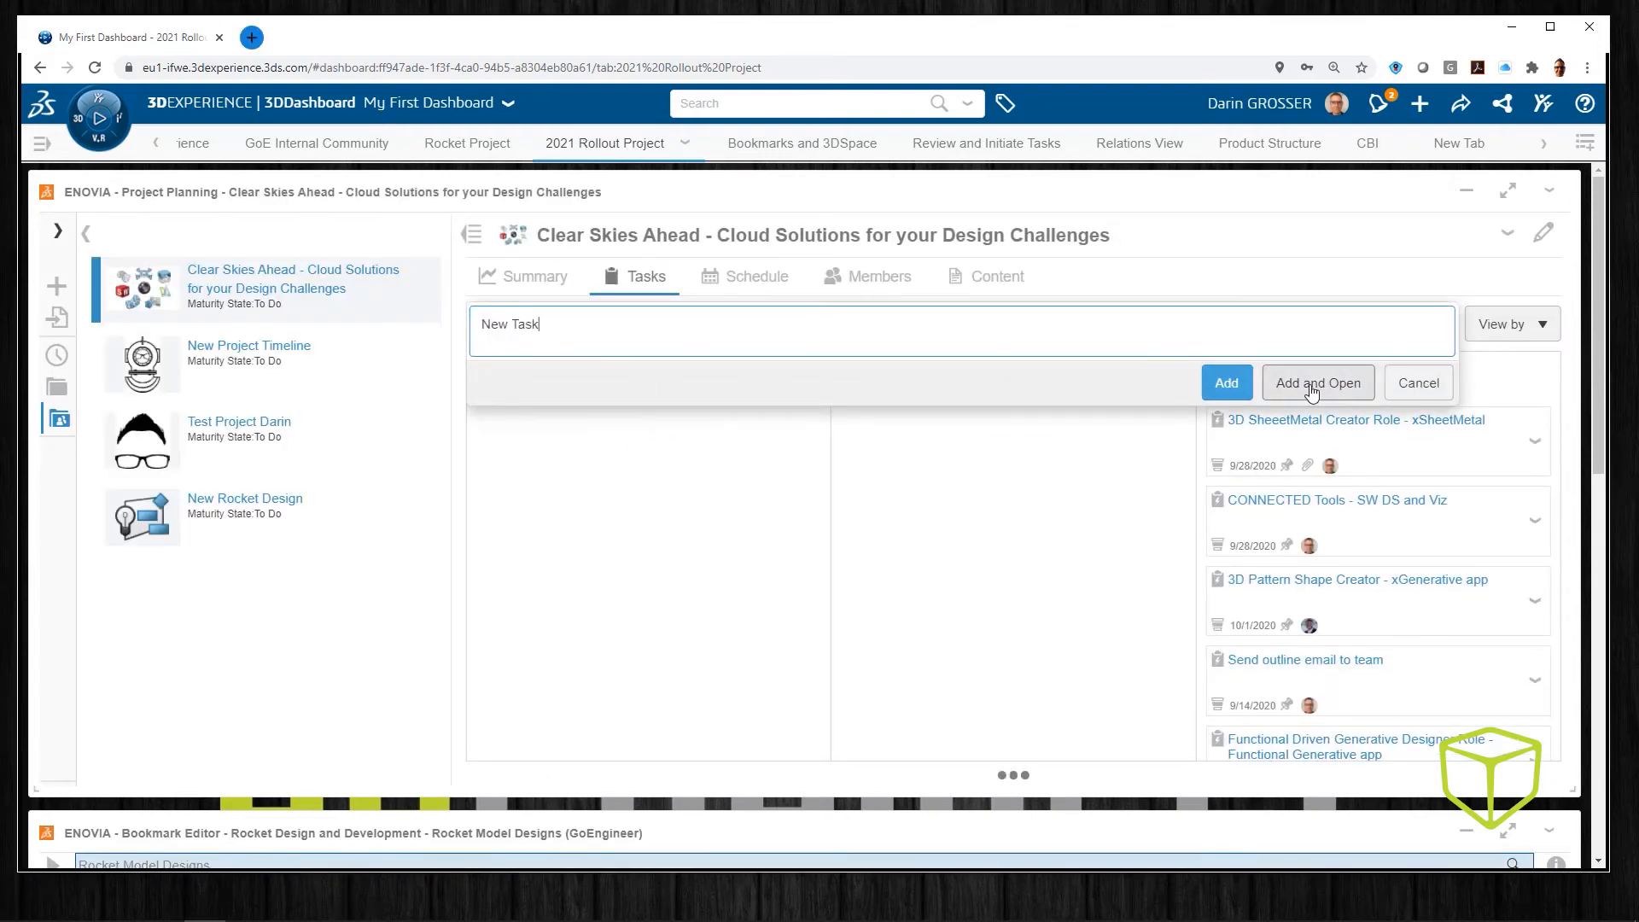
click(1316, 381)
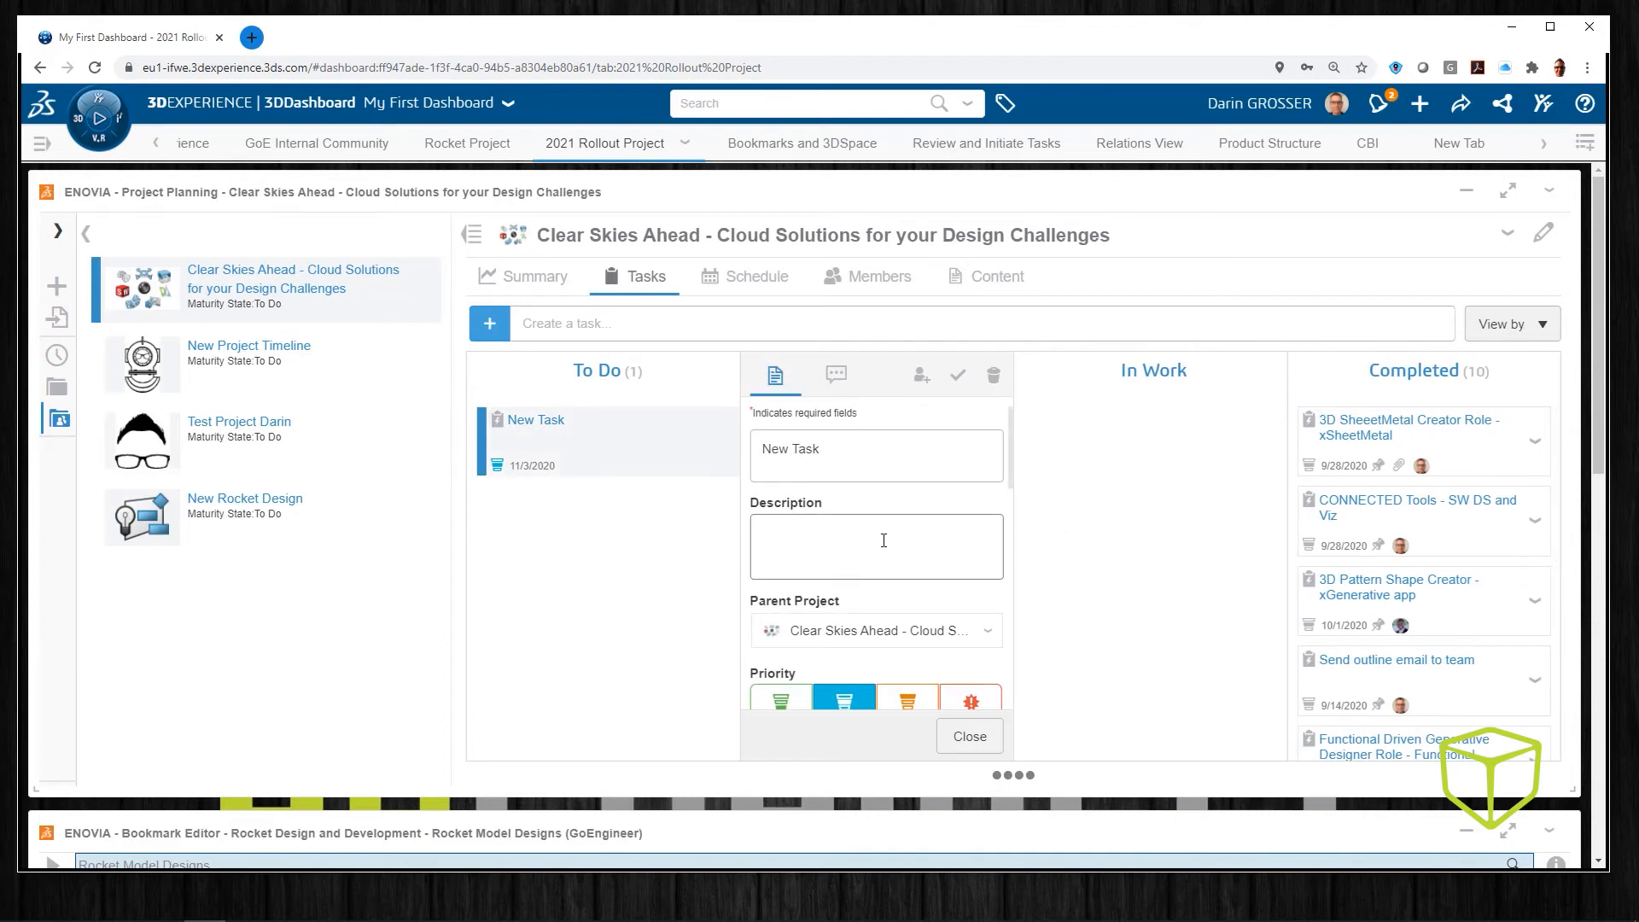
scroll(down, 3)
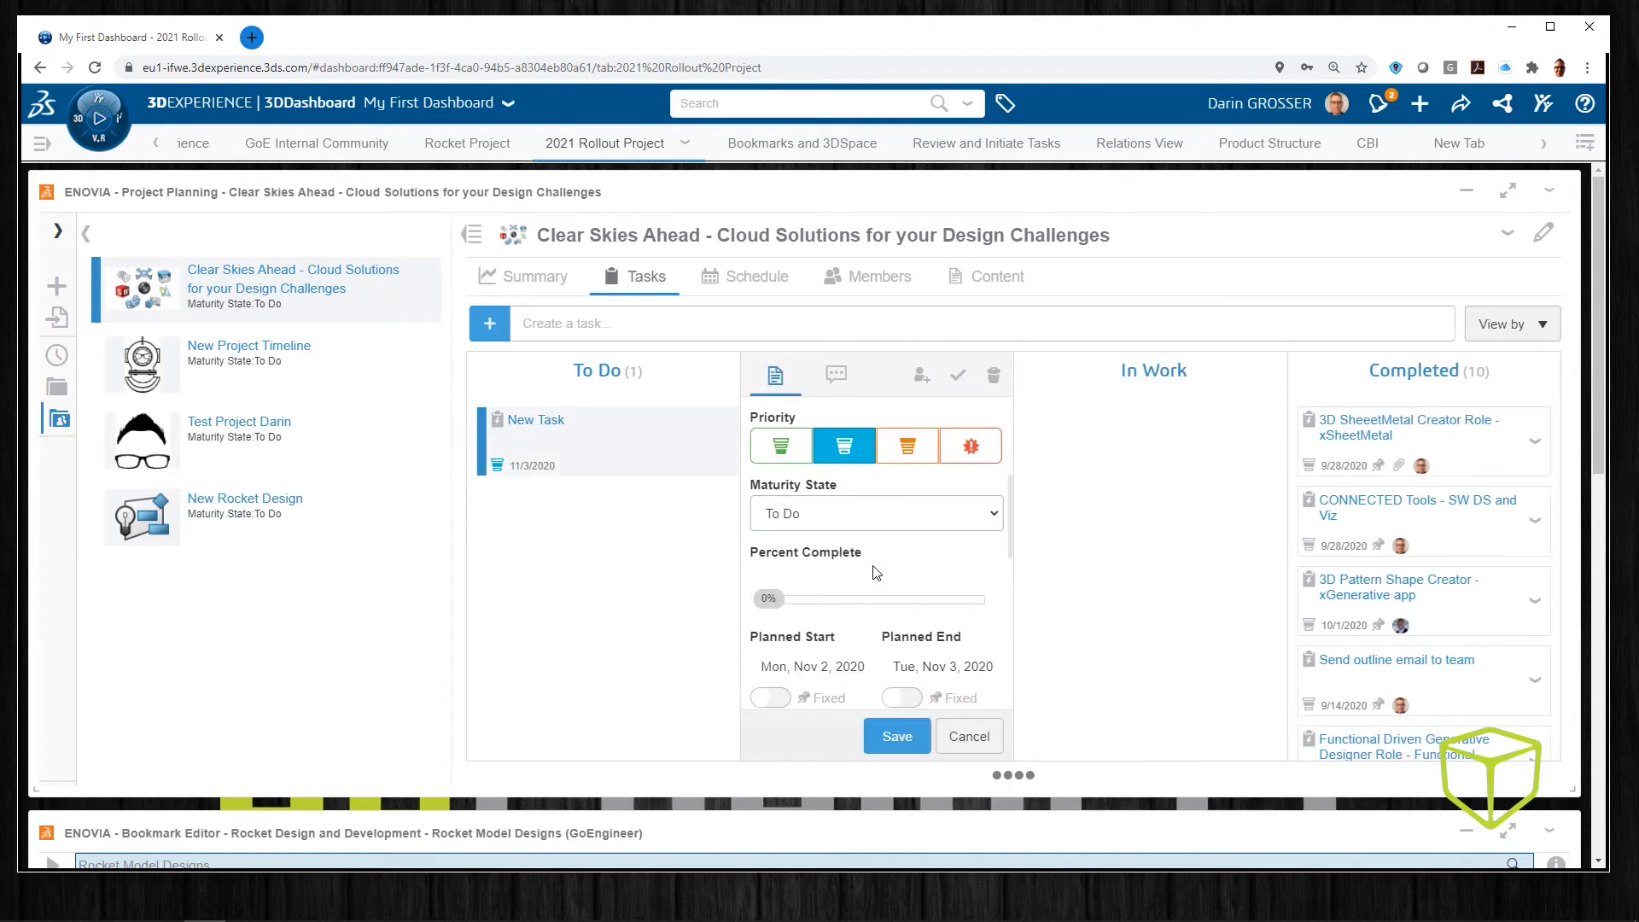
scroll(down, 3)
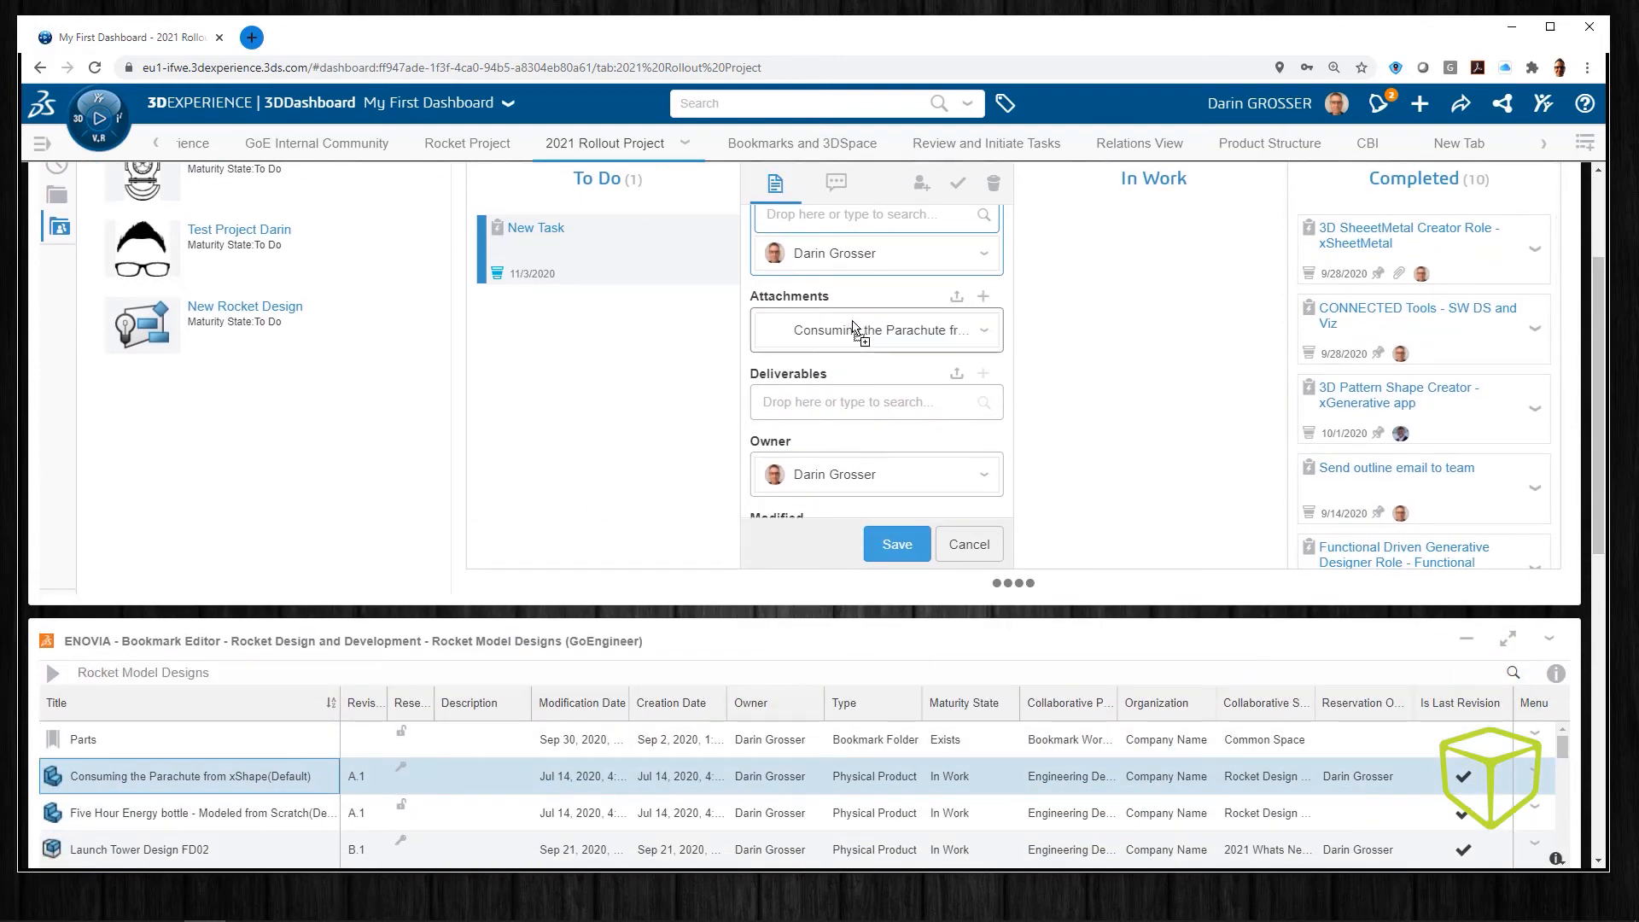
click(894, 544)
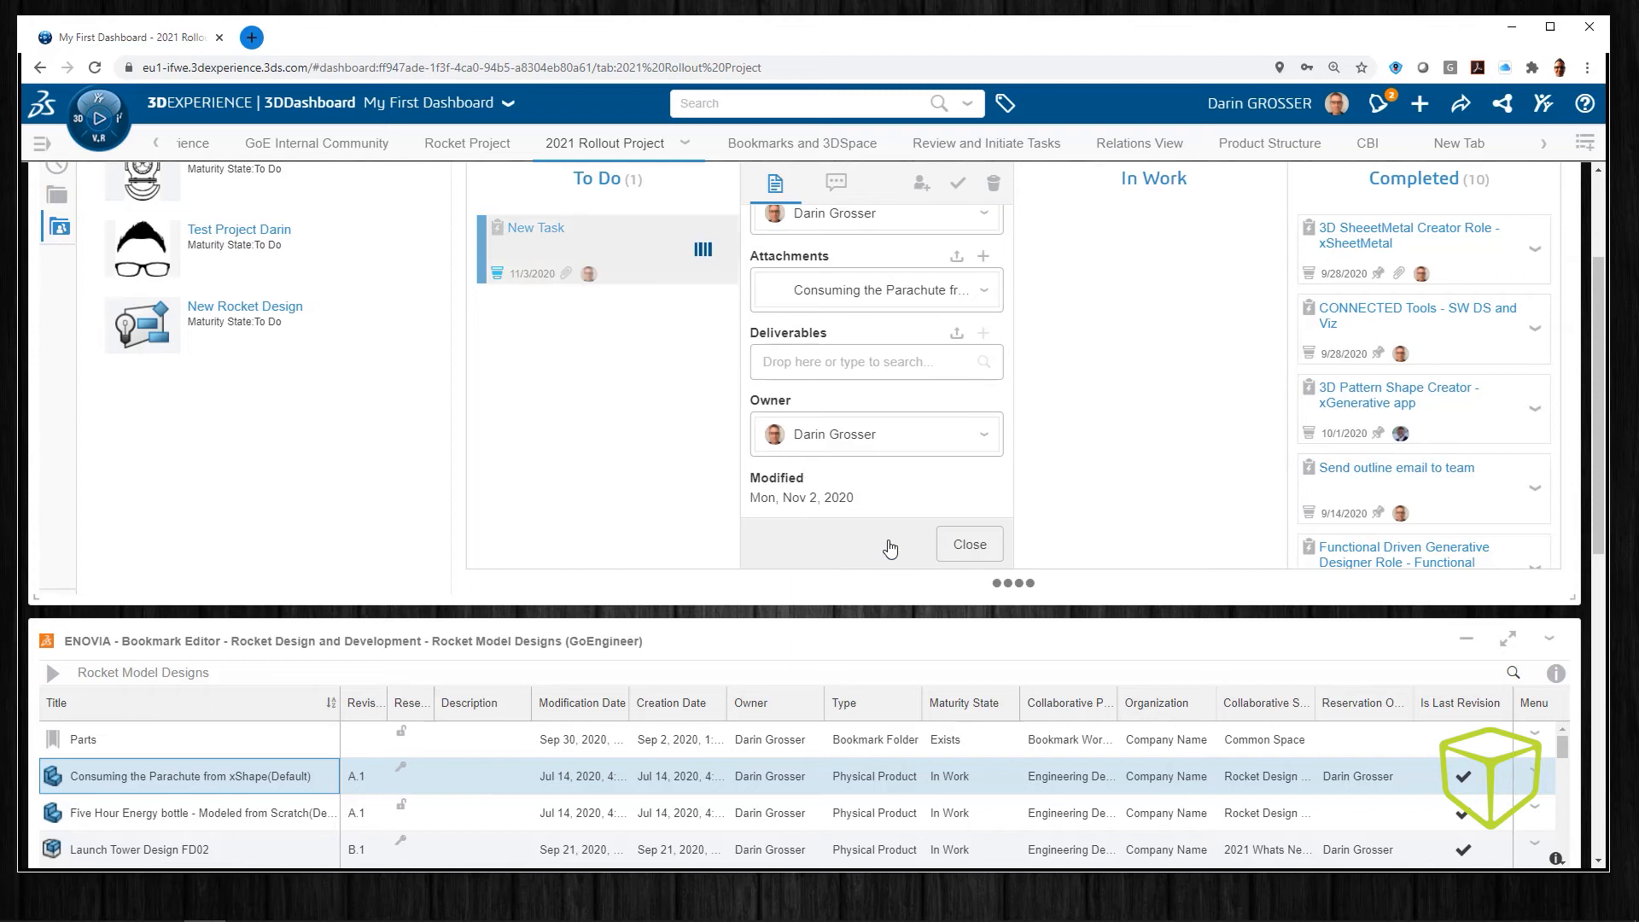
click(966, 544)
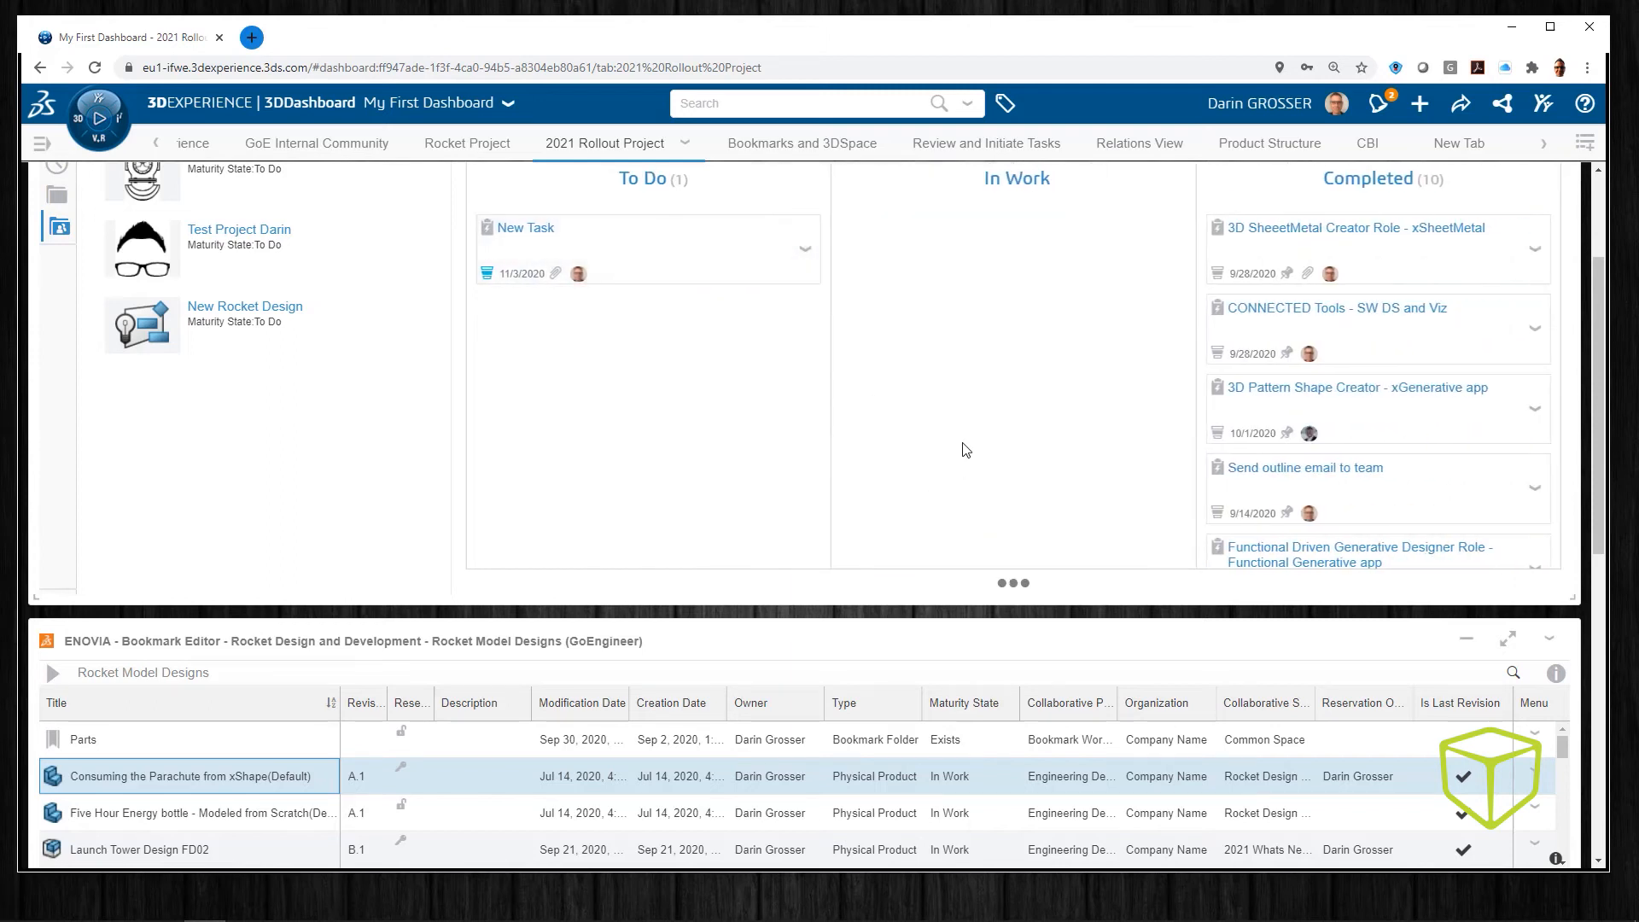